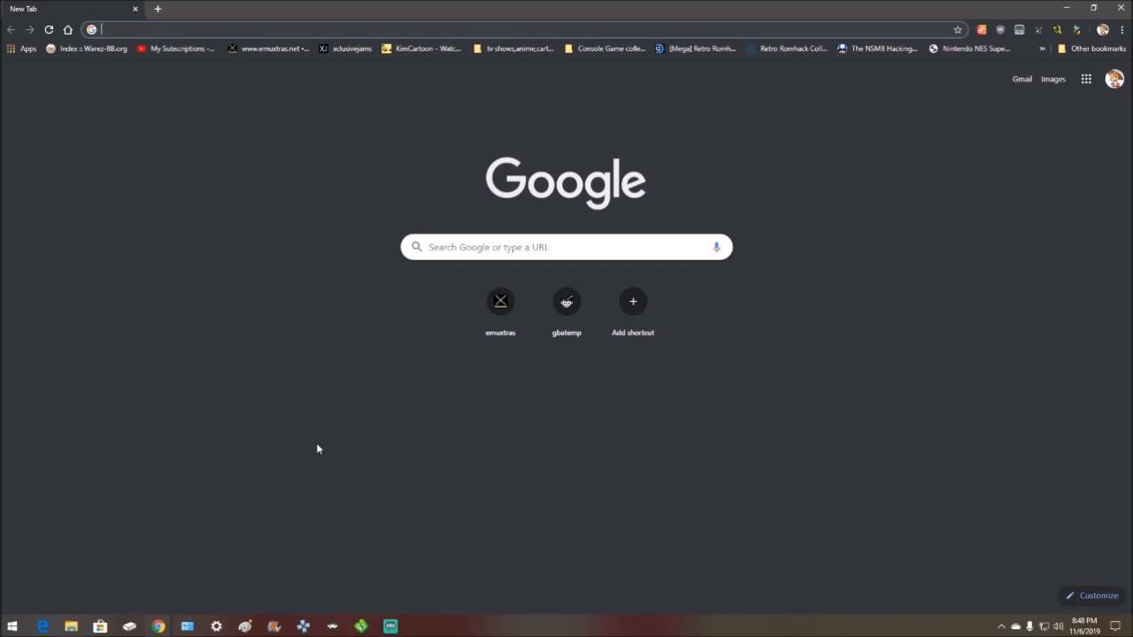
Go to xbmc-emustation.org and start downloading the Latest Build zip
{"action": "type", "text": "xbmc-emustation.org"}
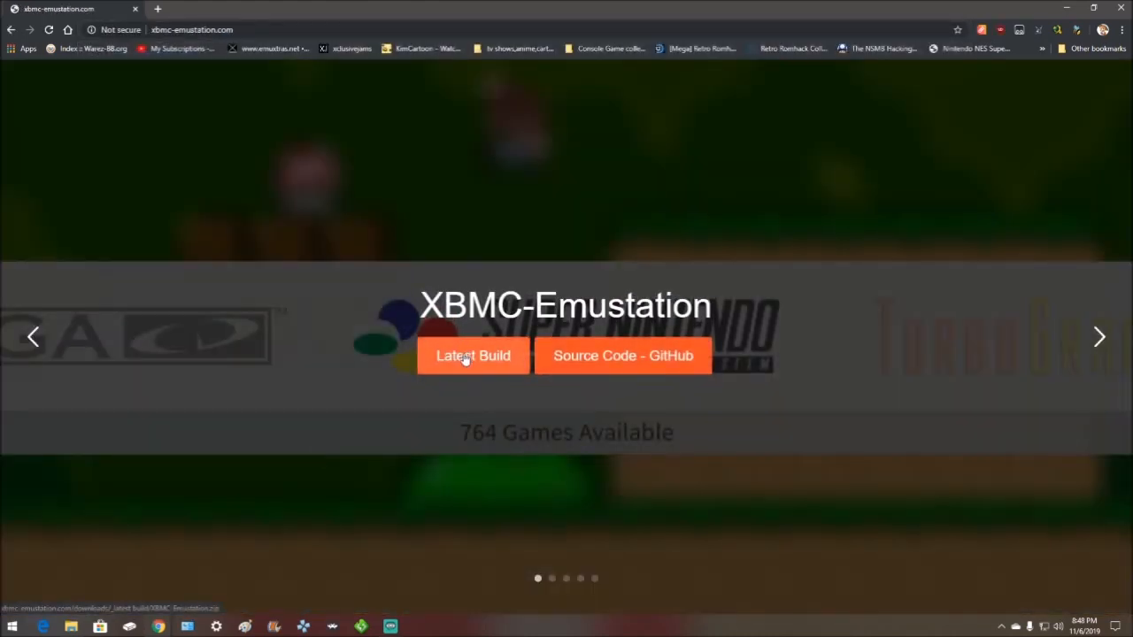
{"action": "left_click", "coordinate": [472, 354]}
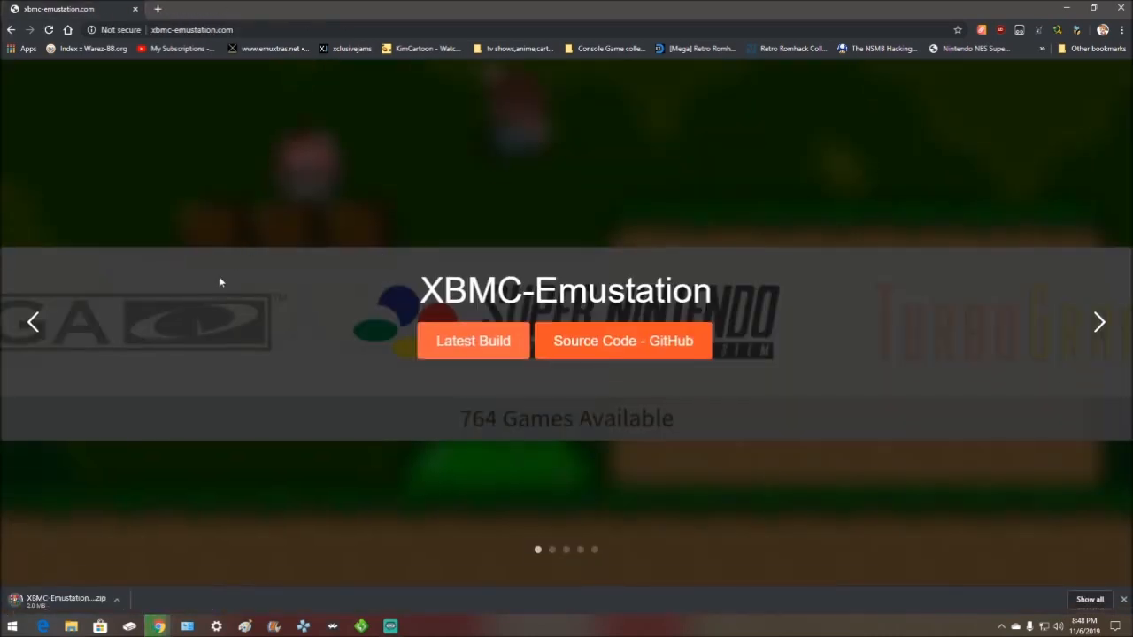
{"action": "mouse_move", "coordinate": [165, 485]}
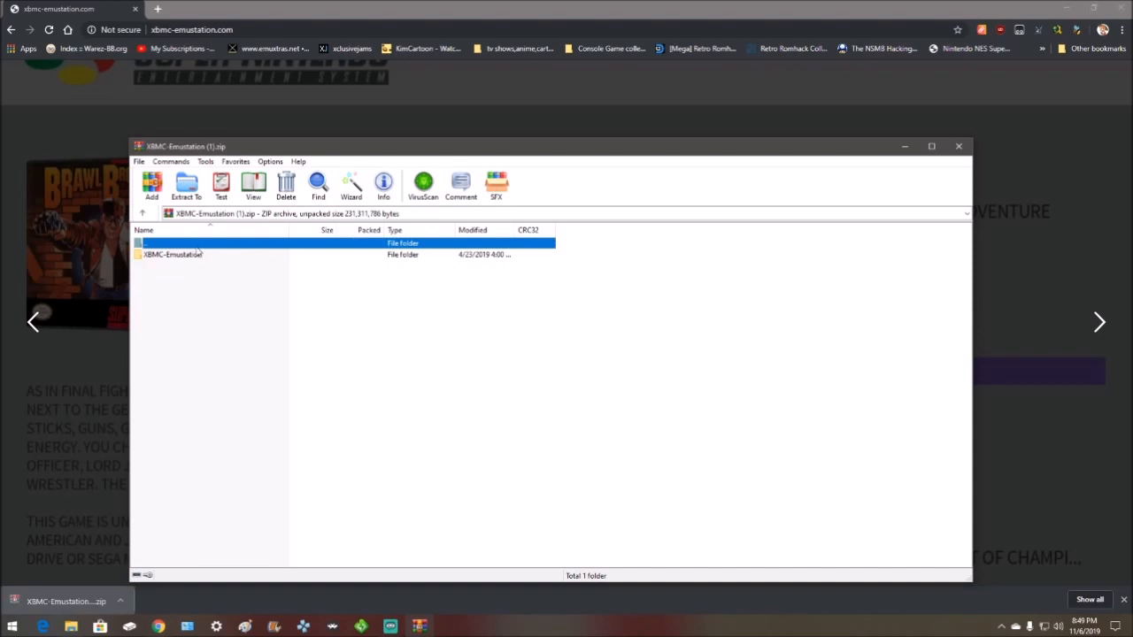
Extract the XBMC-Emustation folder from the zip into the desktop save folder
{"action": "double_click", "coordinate": [177, 255]}
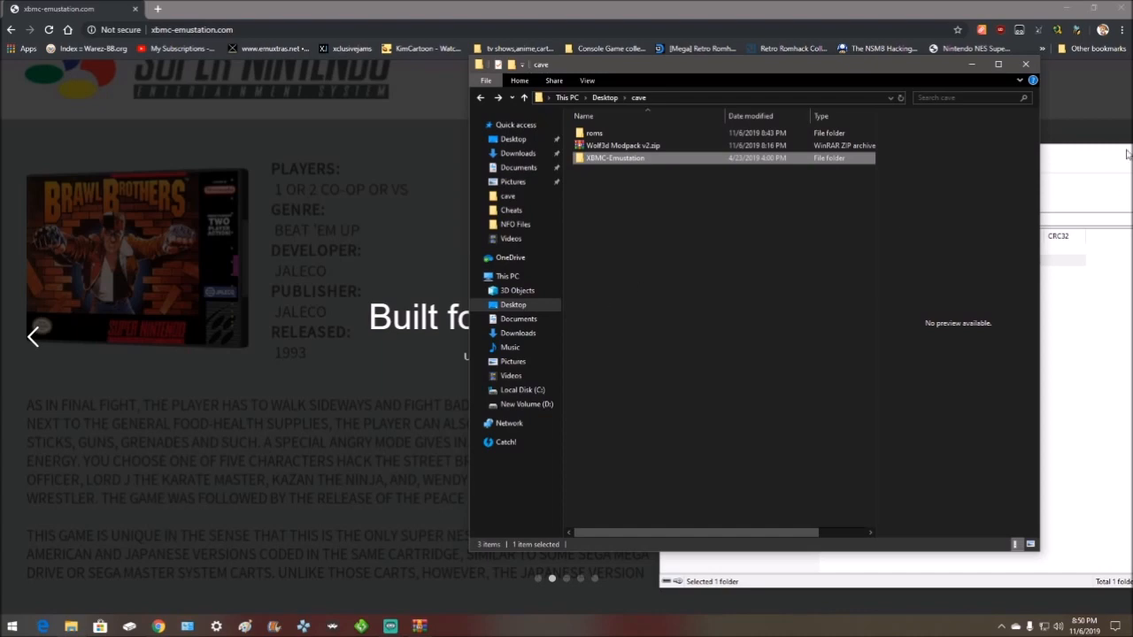
{"action": "double_click", "coordinate": [623, 145]}
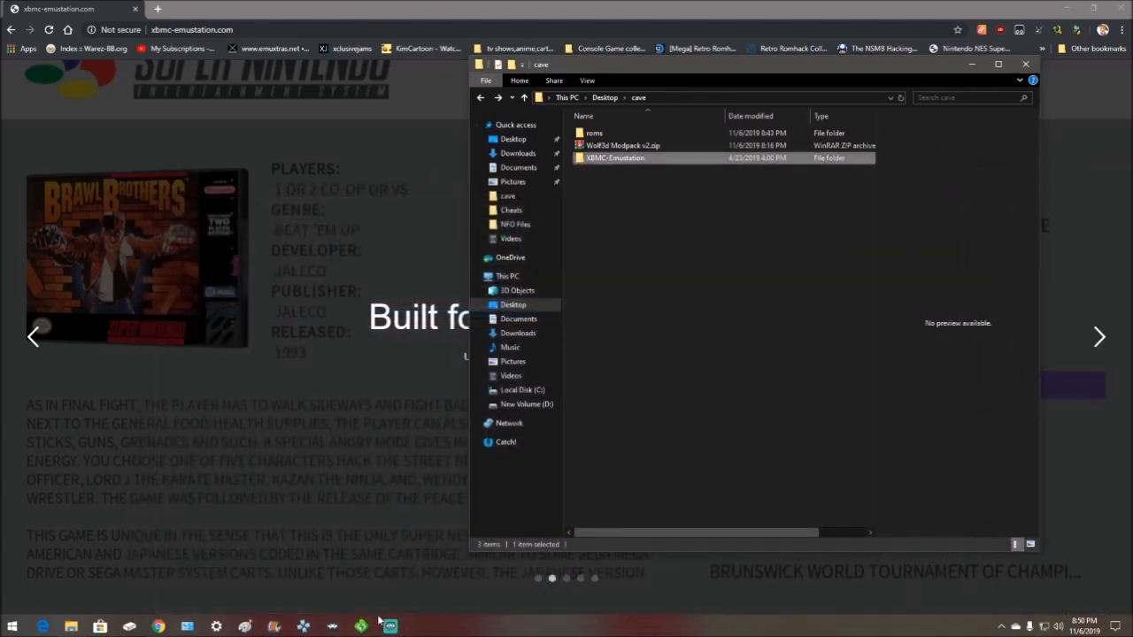
Quick Connect to the Xbox at 192.168.2.5 and browse to E/Emulators
{"action": "left_click", "coordinate": [389, 627]}
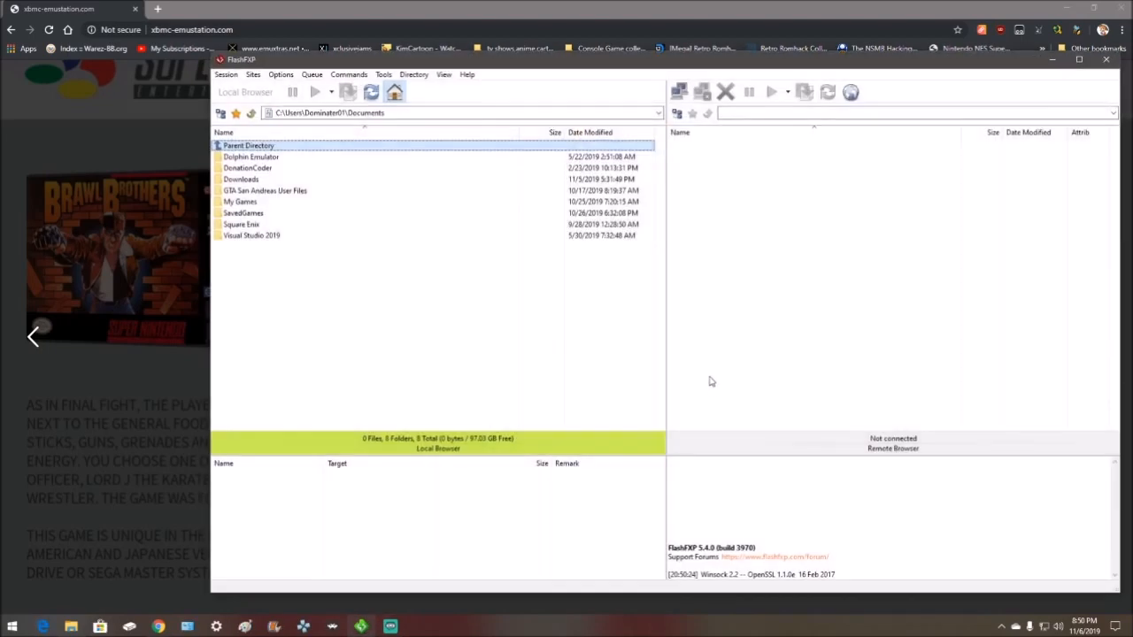
{"action": "left_click", "coordinate": [678, 92]}
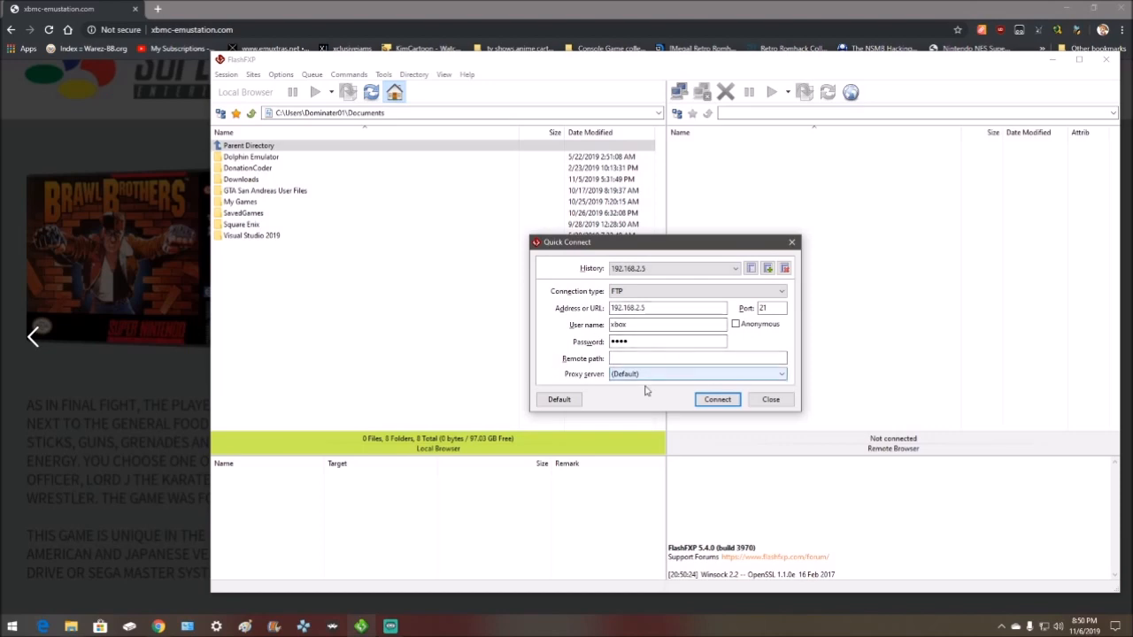
{"action": "left_click", "coordinate": [717, 400]}
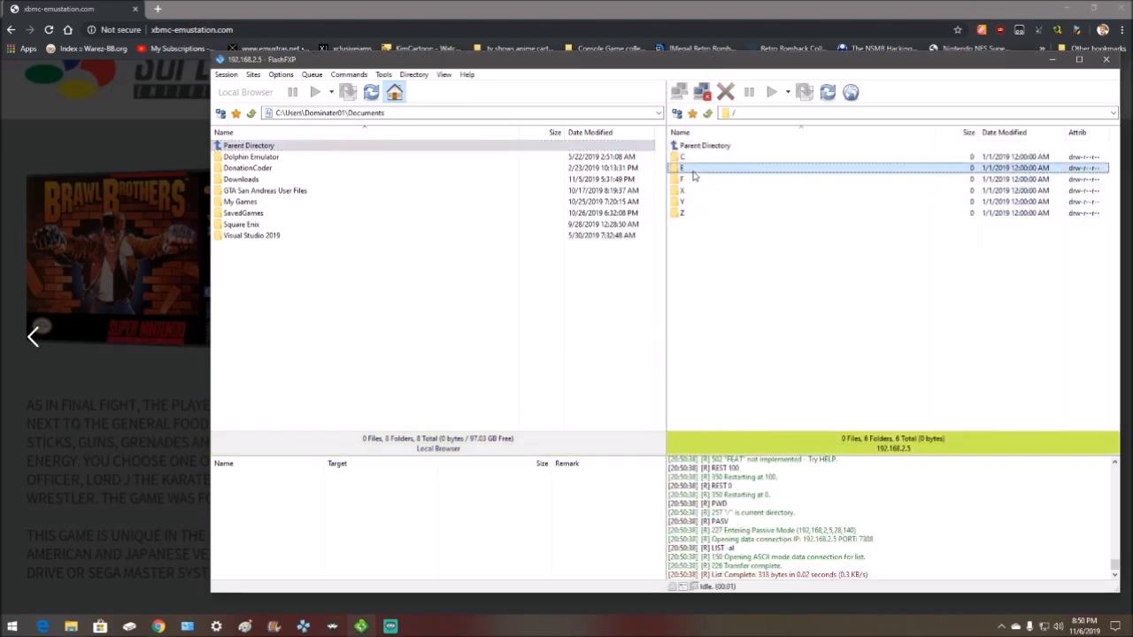
{"action": "double_click", "coordinate": [683, 167]}
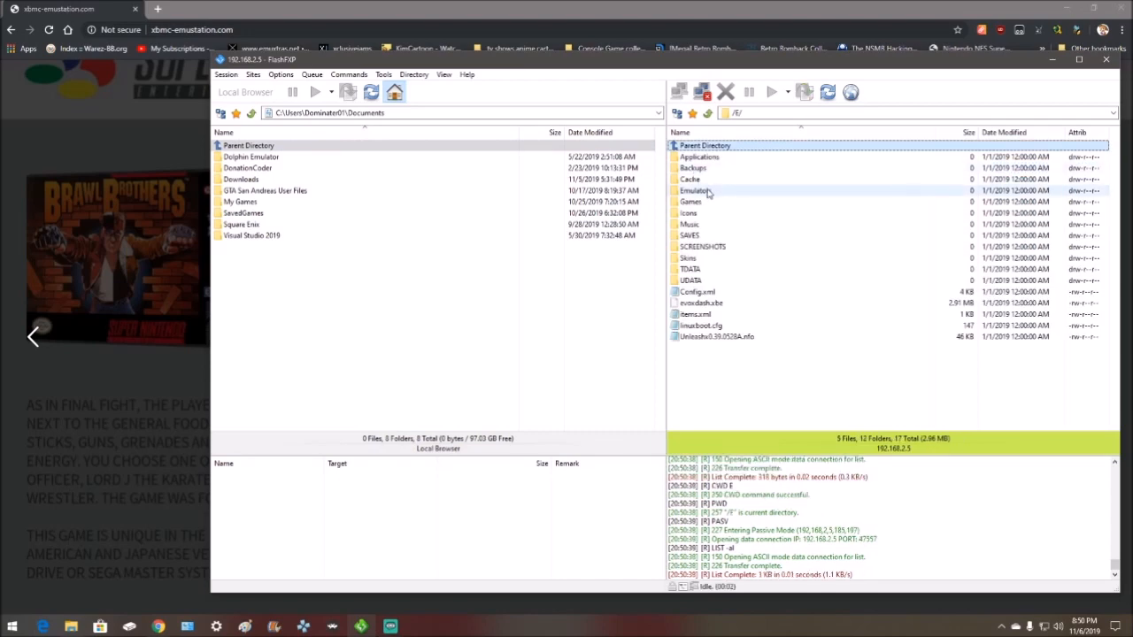
{"action": "double_click", "coordinate": [694, 191]}
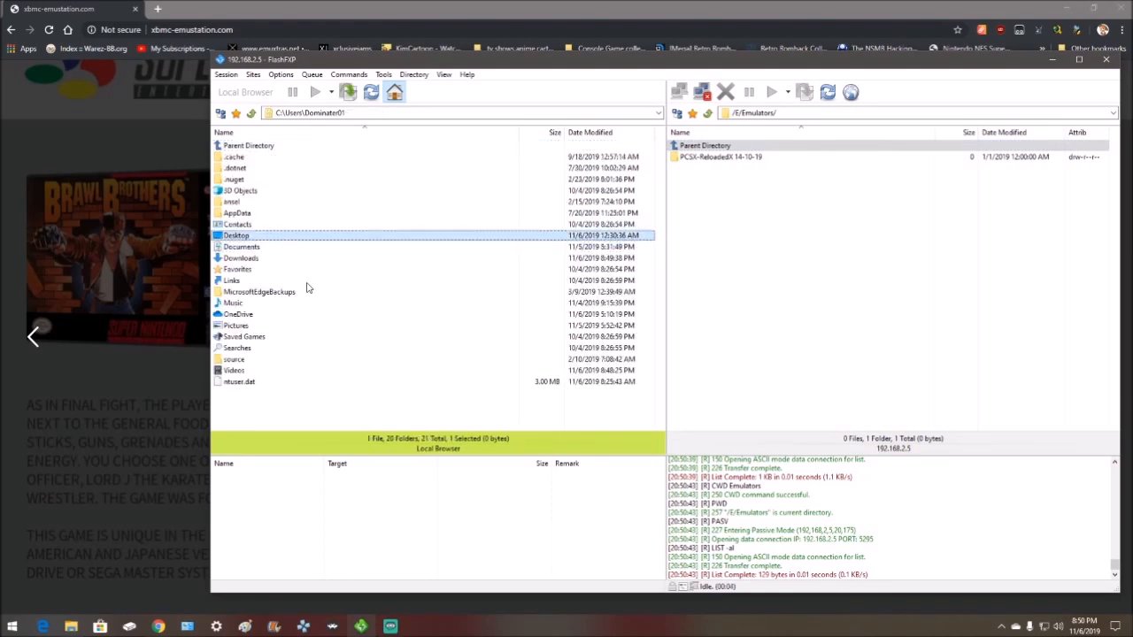
Transfer the XBMC-Emustation folder from Desktop/save to the Xbox's Emulators directory
{"action": "left_click", "coordinate": [240, 259]}
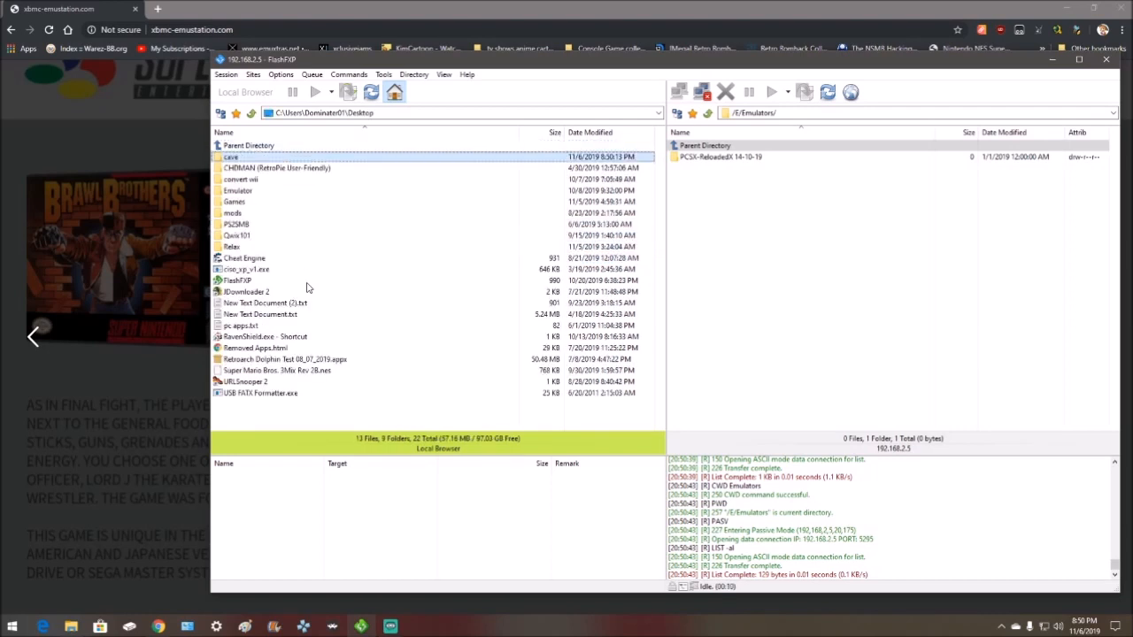
{"action": "double_click", "coordinate": [230, 156]}
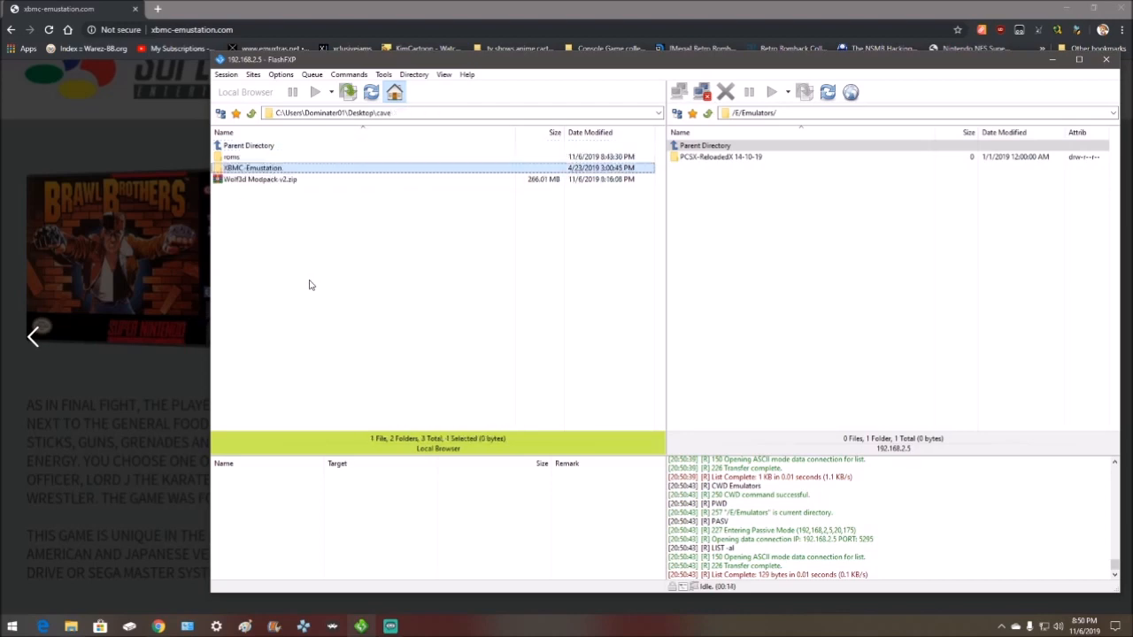
{"action": "double_click", "coordinate": [252, 167]}
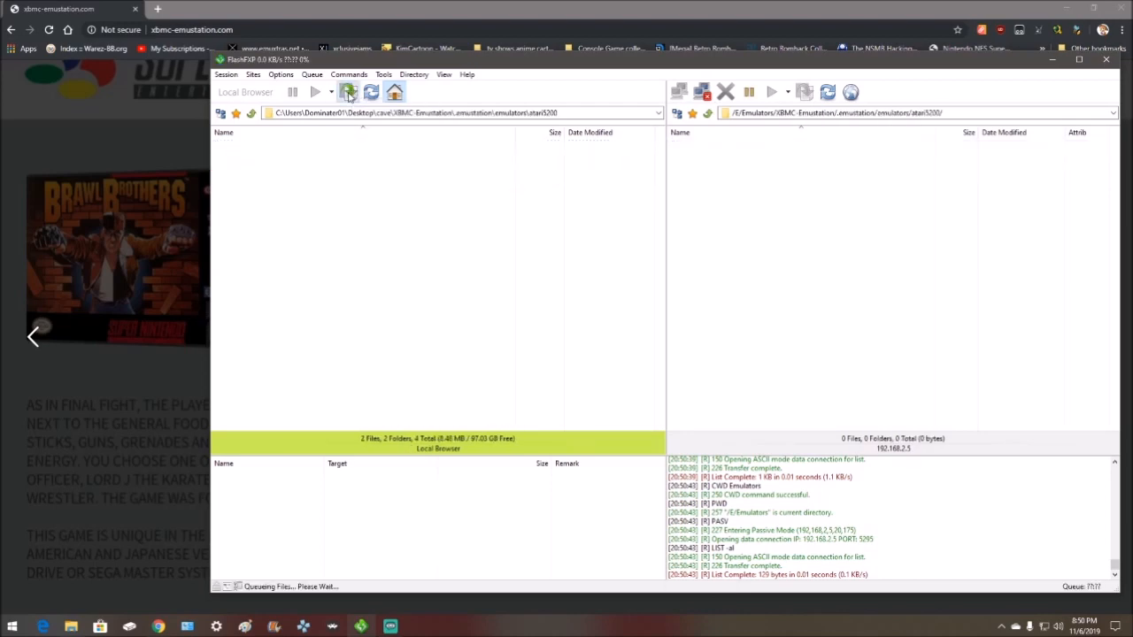
{"action": "left_click", "coordinate": [347, 92]}
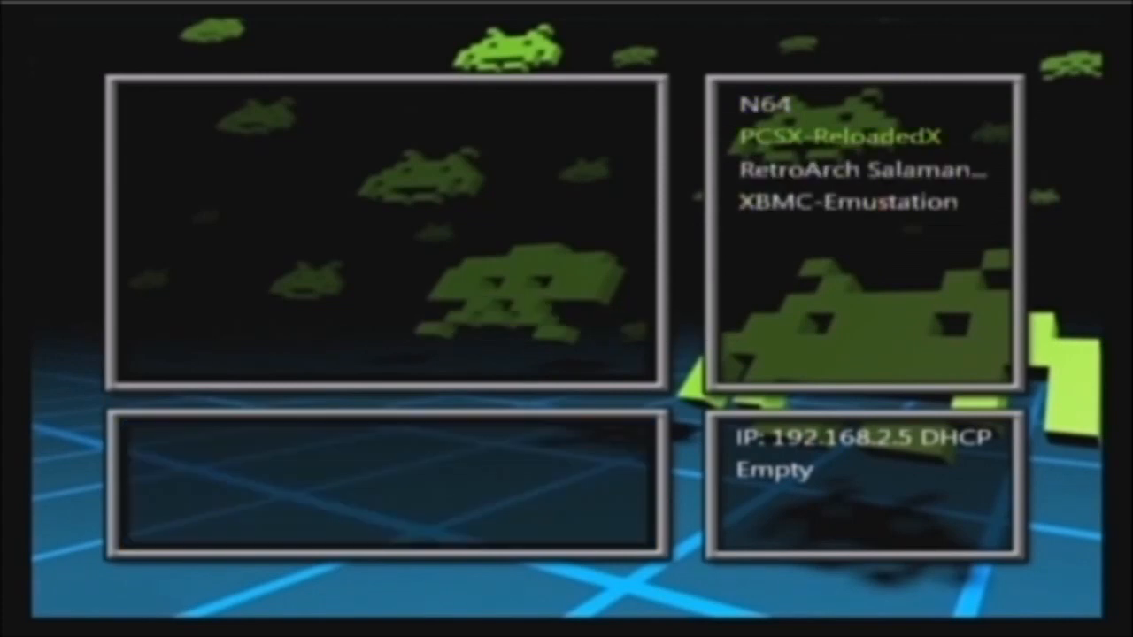
Launch XBMC-Emustation from the dashboard's Emulators list
{"action": "left_click", "coordinate": [843, 202]}
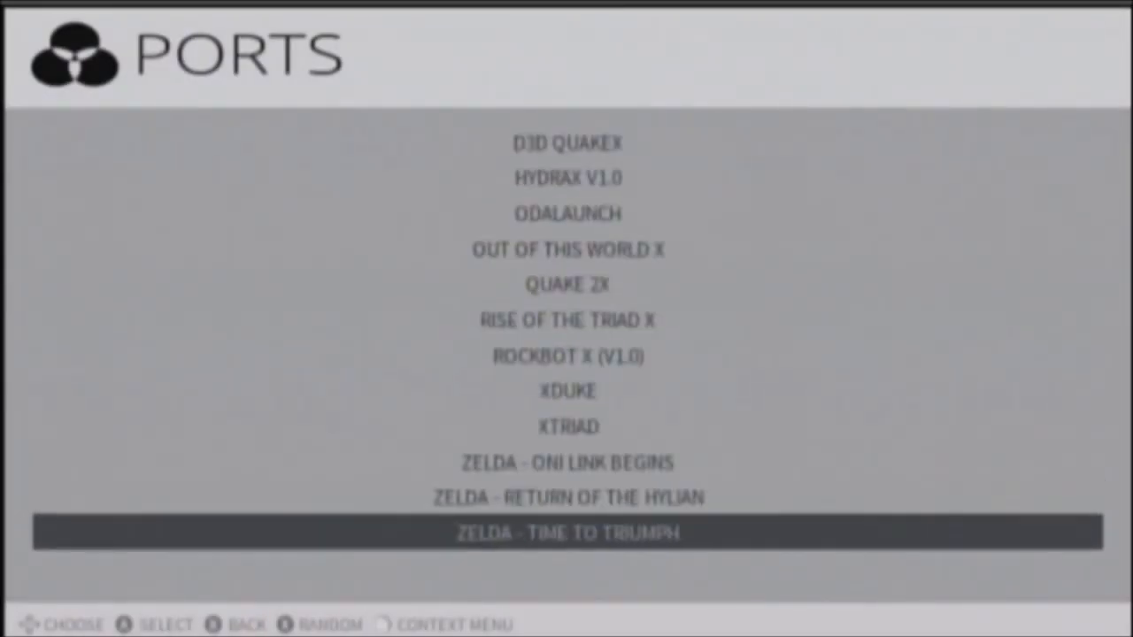
Move through the systems carousel toward the Ports game list
{"action": "key", "text": "up"}
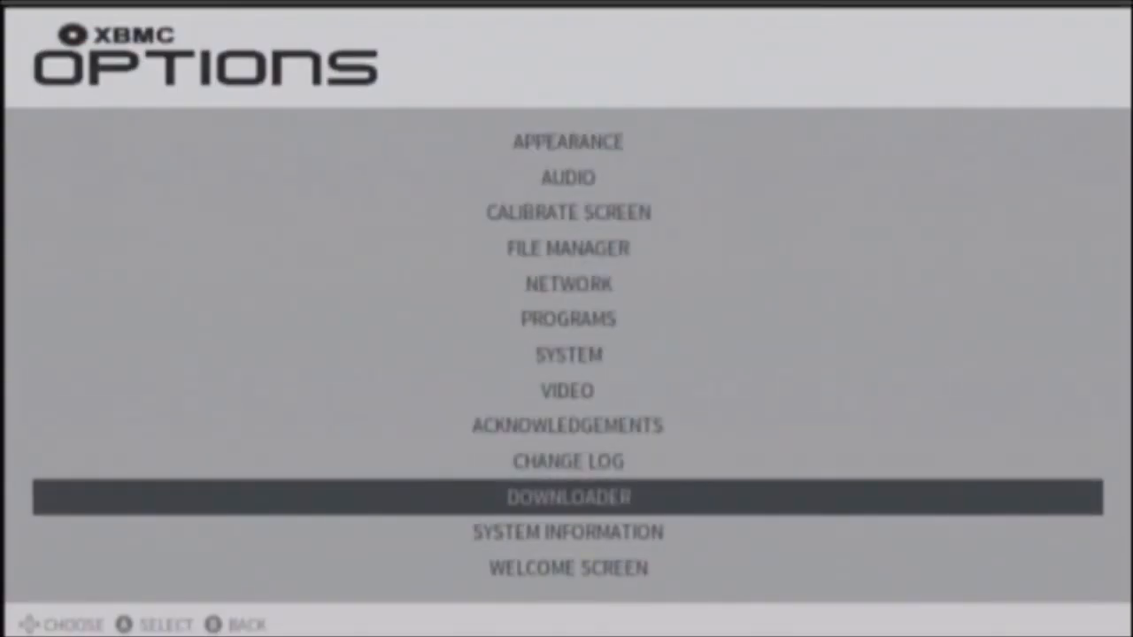
Enter the Downloader from the XBMC Options menu
{"action": "left_click", "coordinate": [567, 495]}
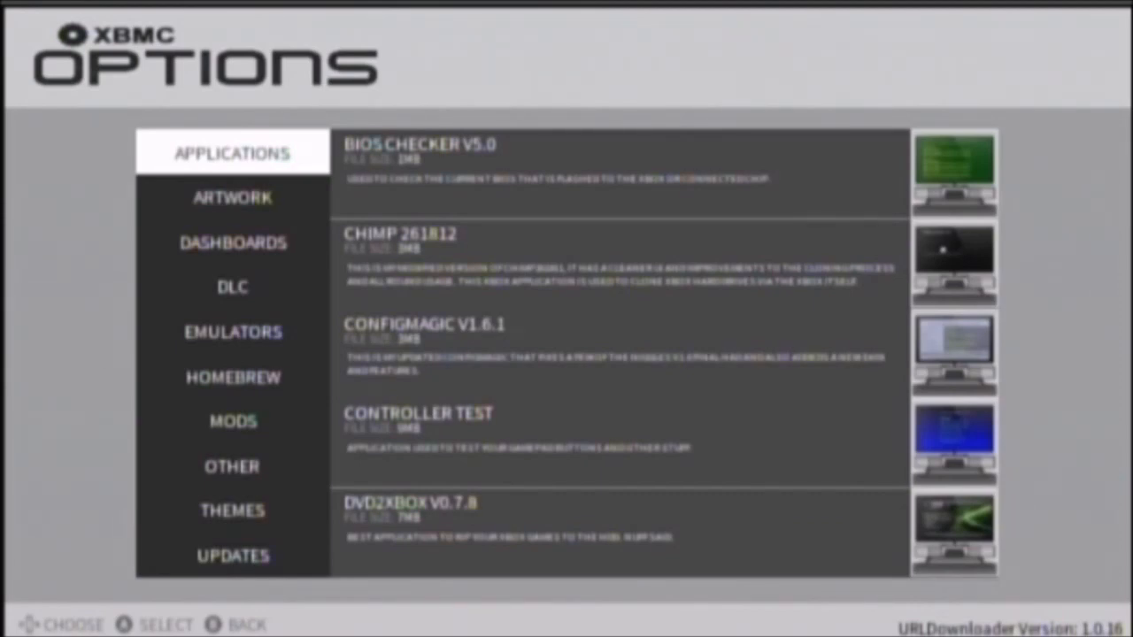
Browse the Downloader's Artwork, Emulators, Homebrew, Other, Themes and Updates categories, checking the test build update
{"action": "left_click", "coordinate": [233, 198]}
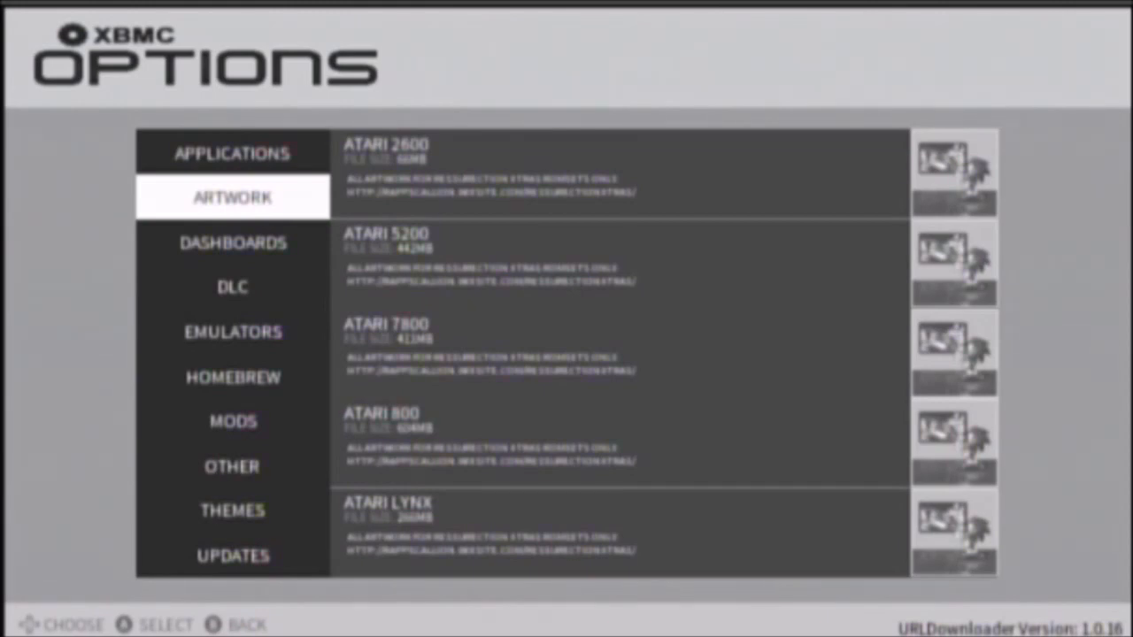
{"action": "left_click", "coordinate": [234, 244]}
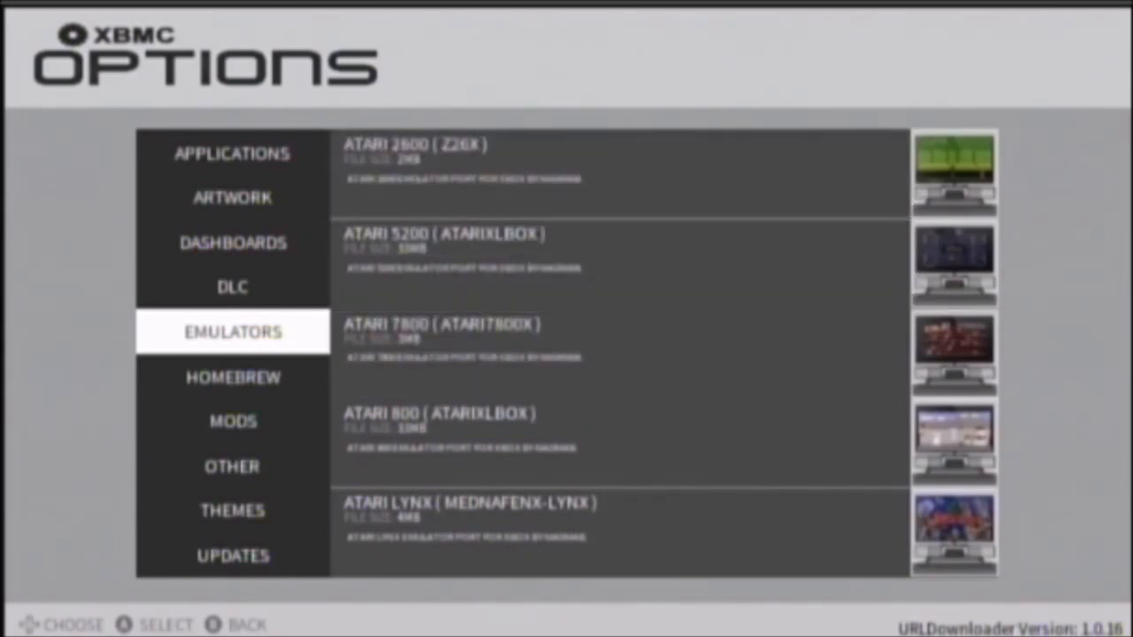
{"action": "left_click", "coordinate": [234, 375]}
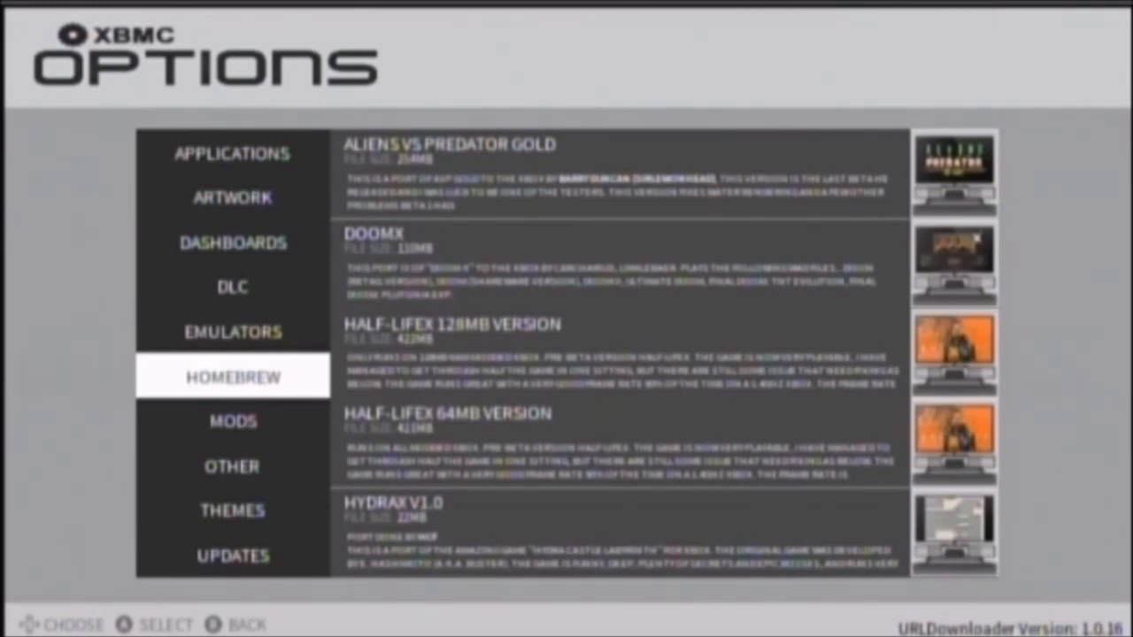
{"action": "left_click", "coordinate": [232, 468]}
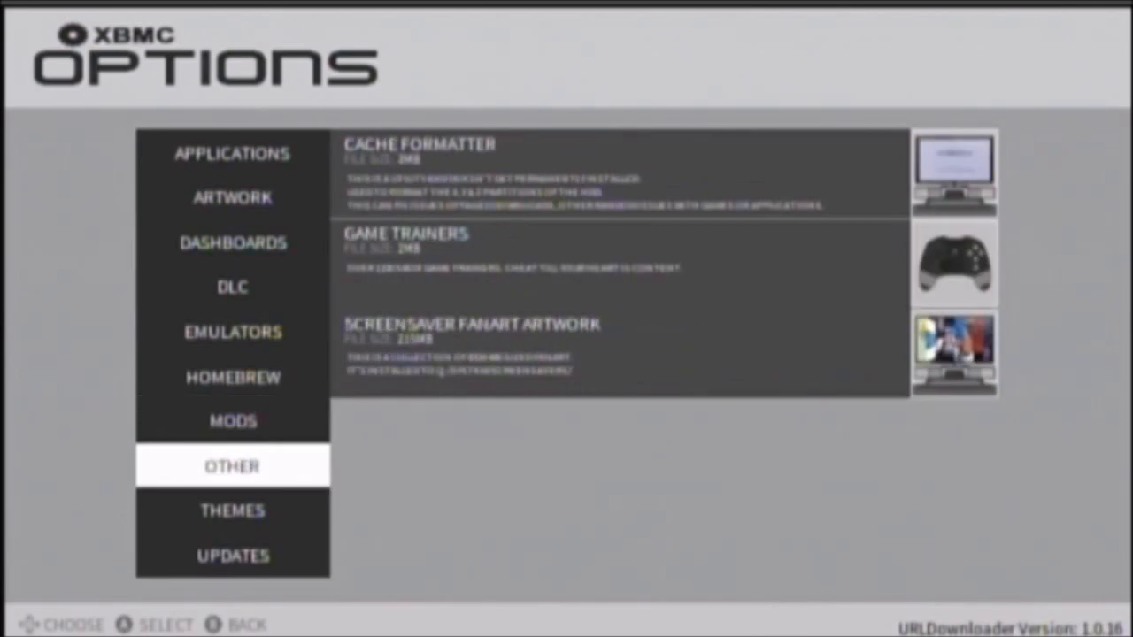
{"action": "left_click", "coordinate": [234, 510]}
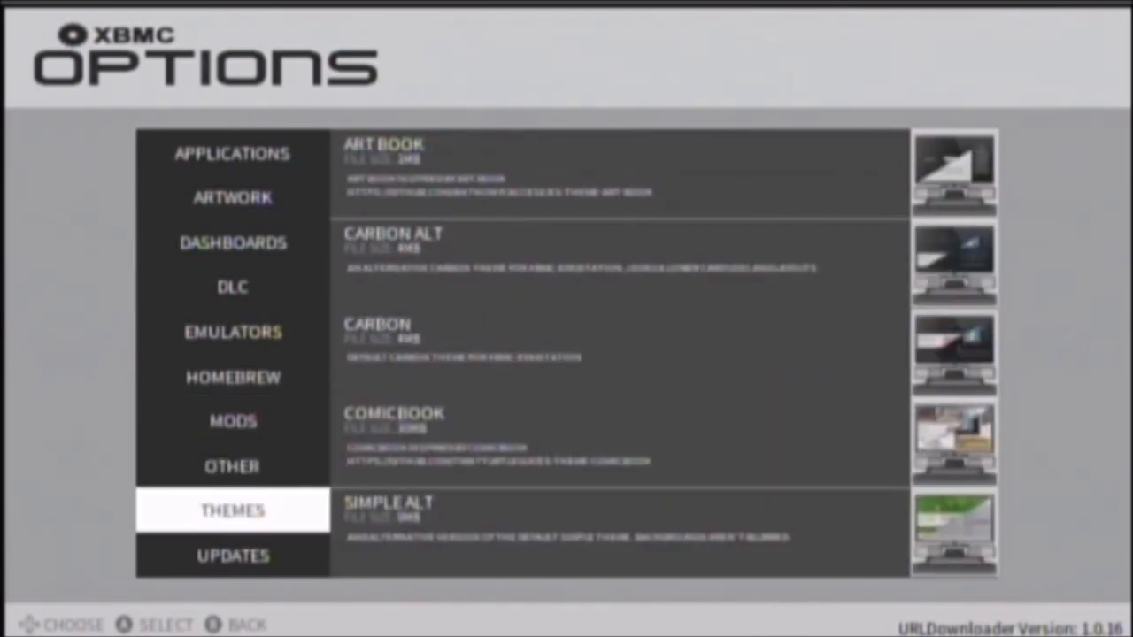
{"action": "left_click", "coordinate": [233, 556]}
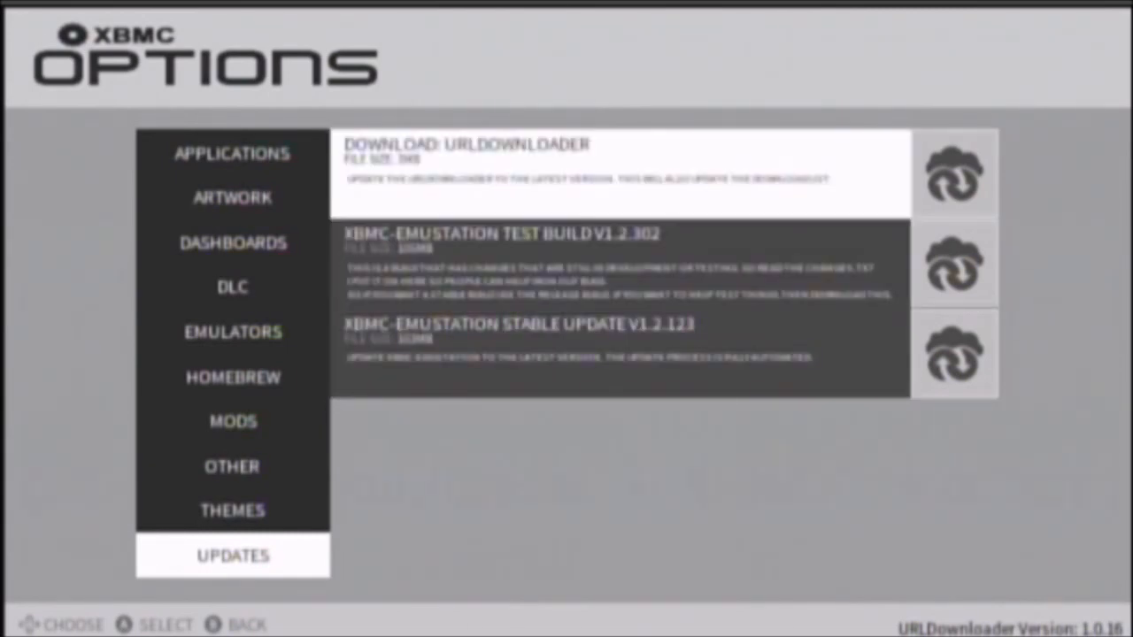
{"action": "key", "text": "Down"}
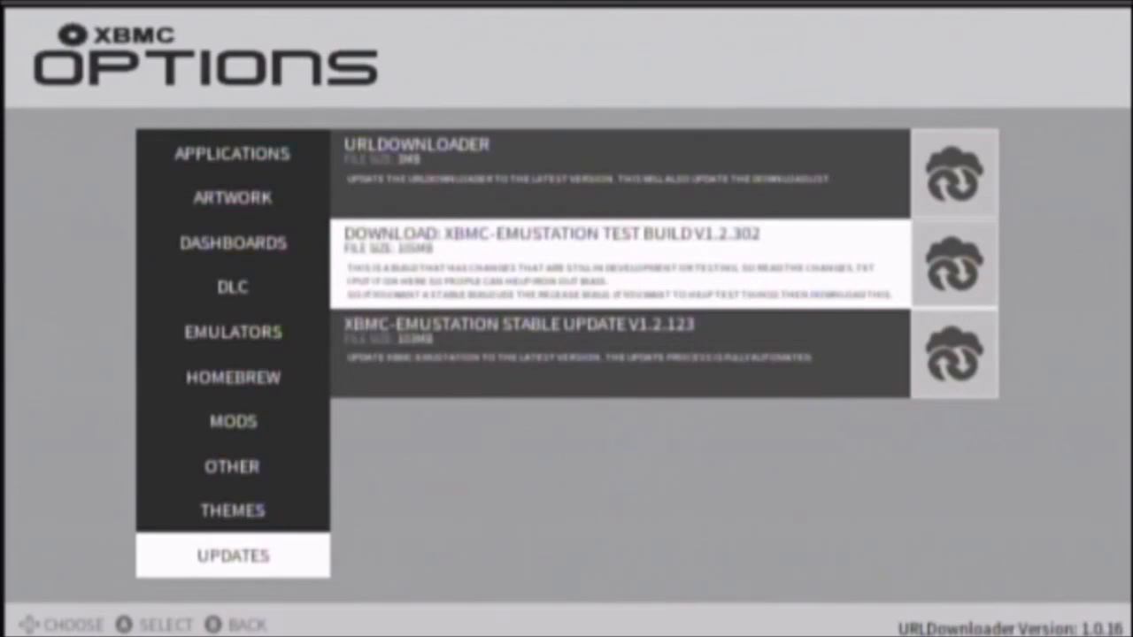
Revisit the Themes and Other add-on categories, then return to Applications
{"action": "left_click", "coordinate": [232, 510]}
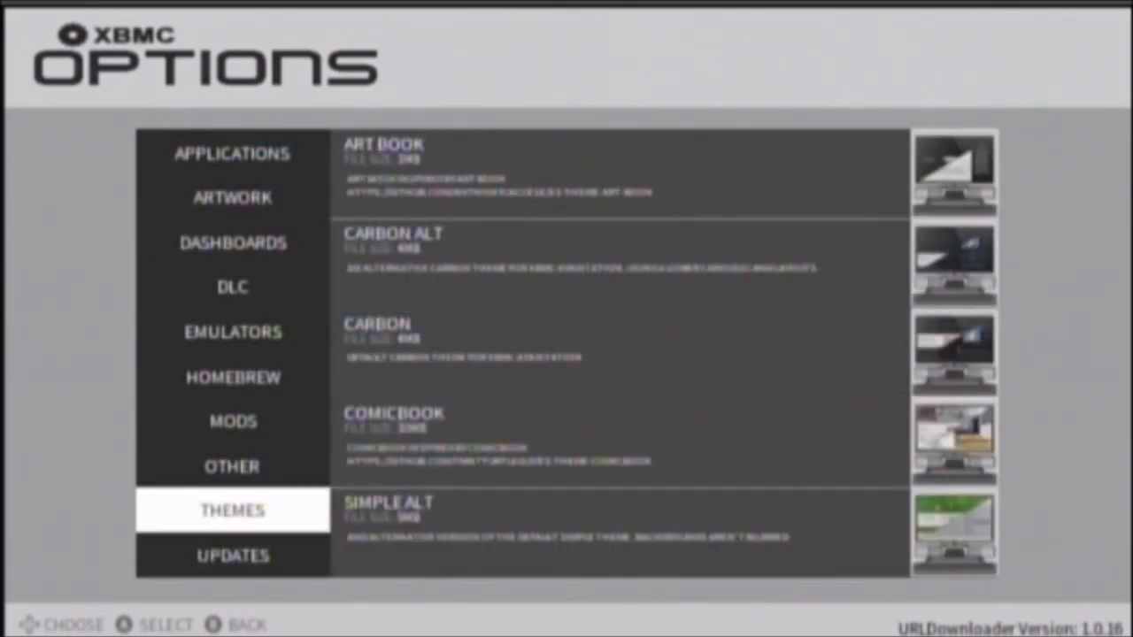
{"action": "left_click", "coordinate": [234, 467]}
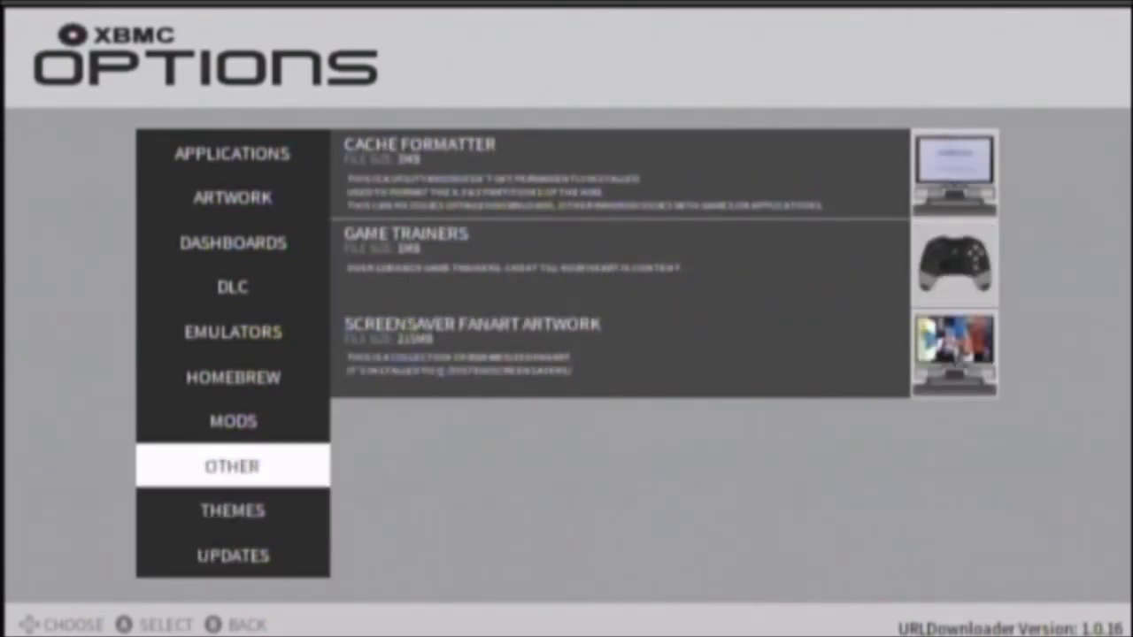
{"action": "left_click", "coordinate": [234, 152]}
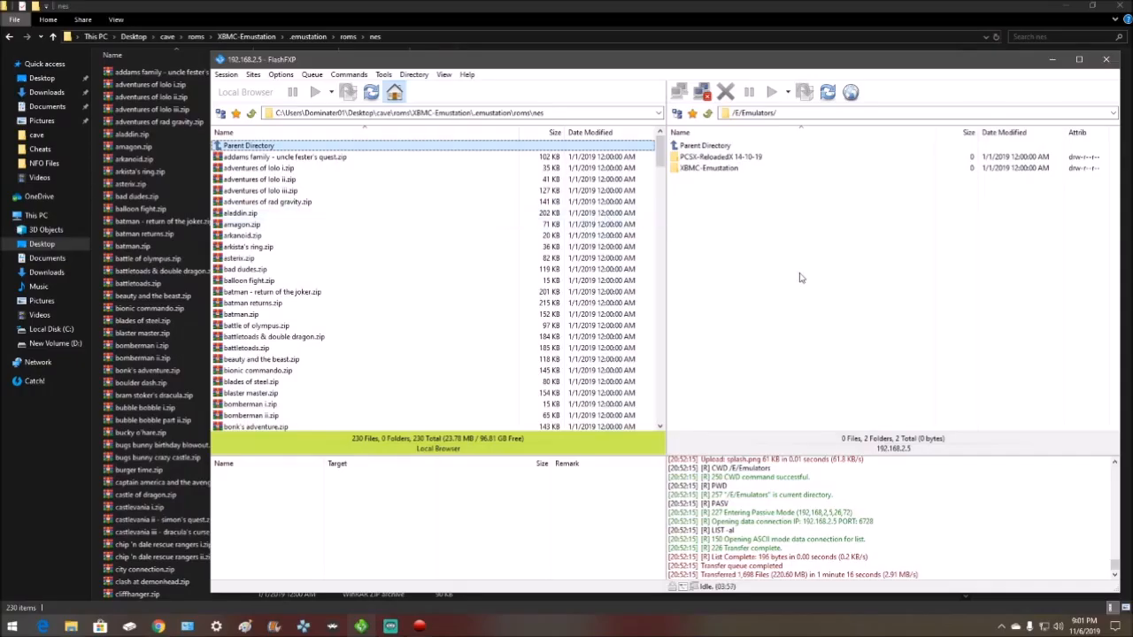
Send all local NES ROM zips to the Xbox's XBMC-Emustation emustation/roms/nes folder
{"action": "left_click", "coordinate": [708, 166]}
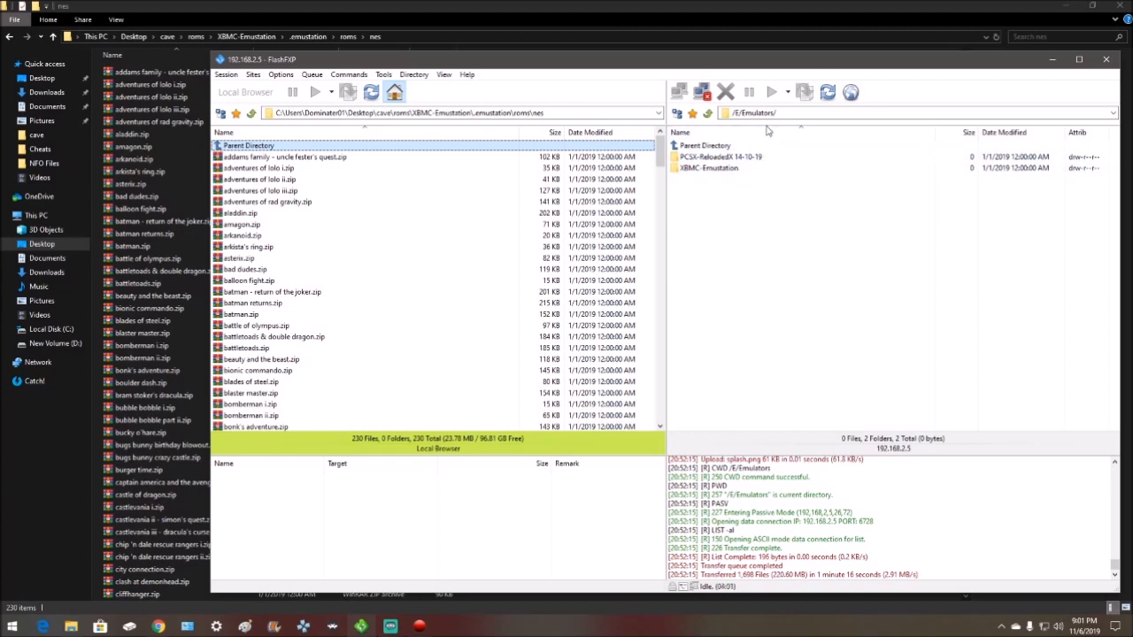
{"action": "double_click", "coordinate": [708, 167]}
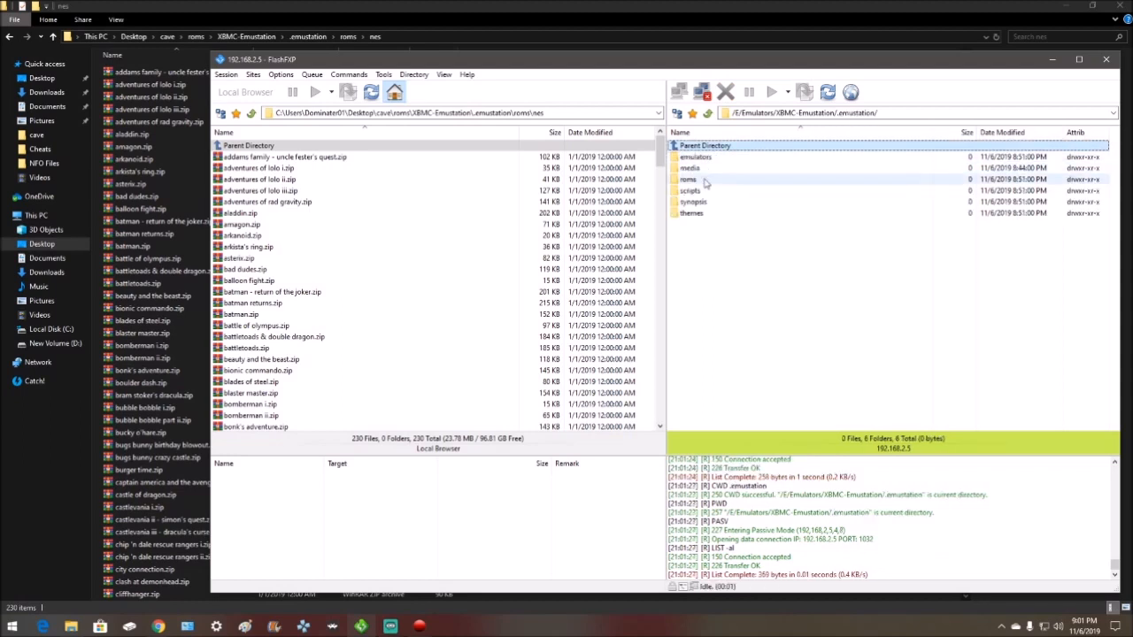
{"action": "double_click", "coordinate": [689, 178]}
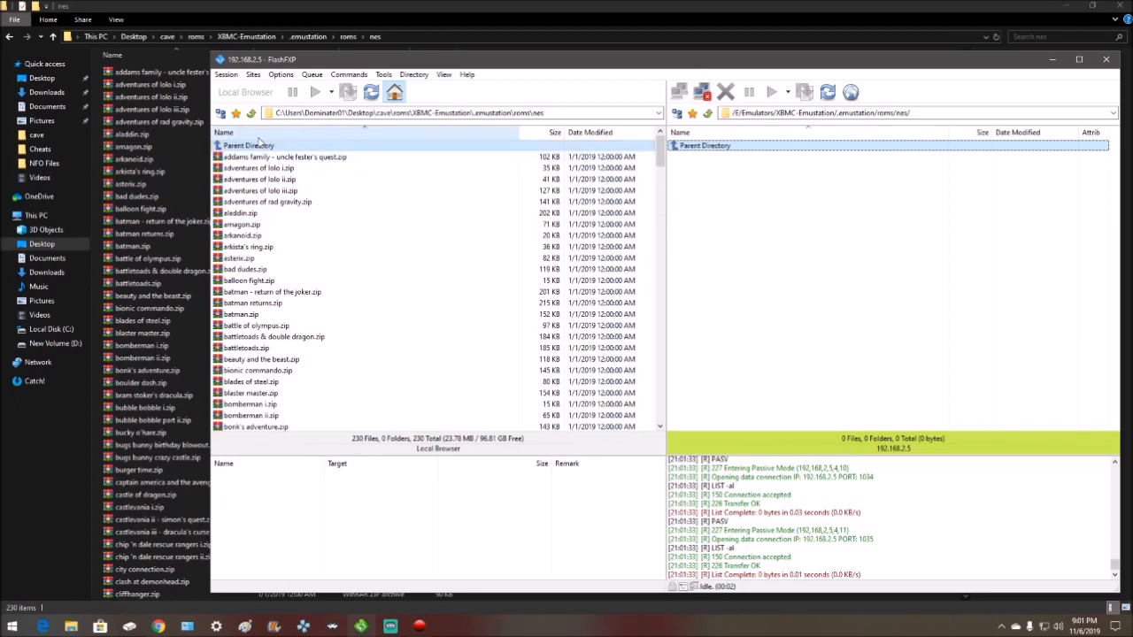
{"action": "left_click", "coordinate": [285, 155]}
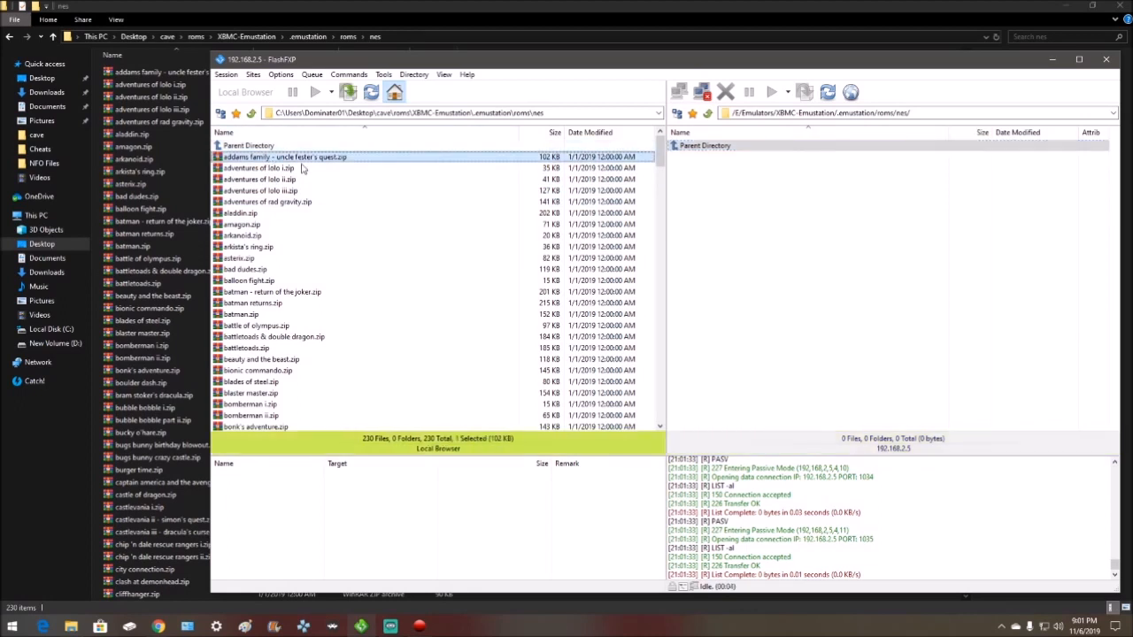
{"action": "key", "text": "ctrl+a"}
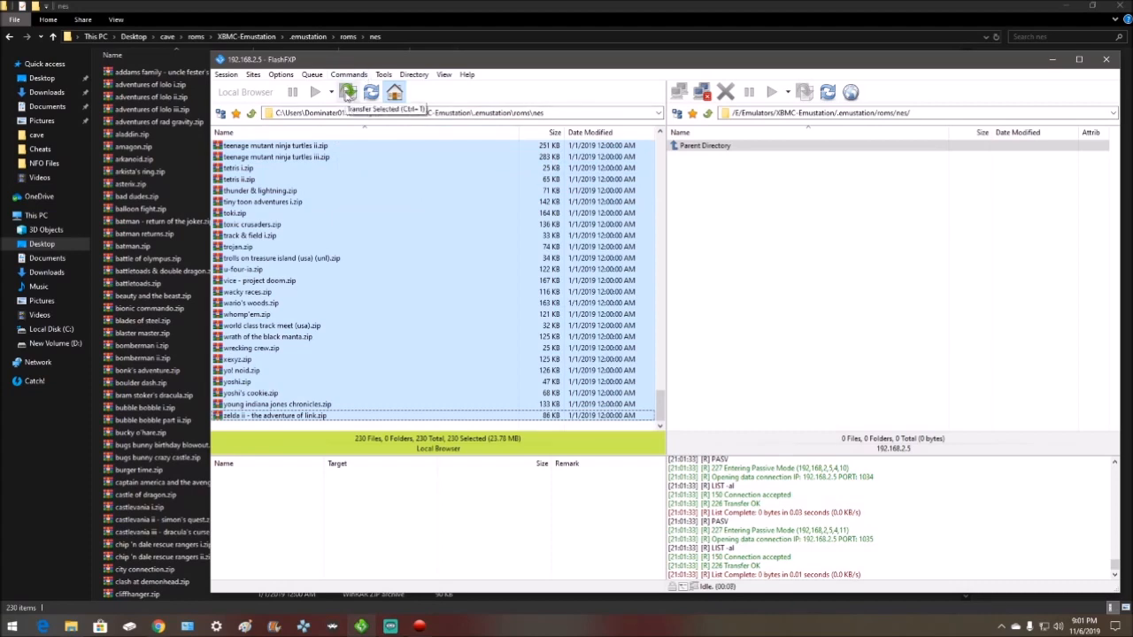
{"action": "left_click", "coordinate": [347, 92]}
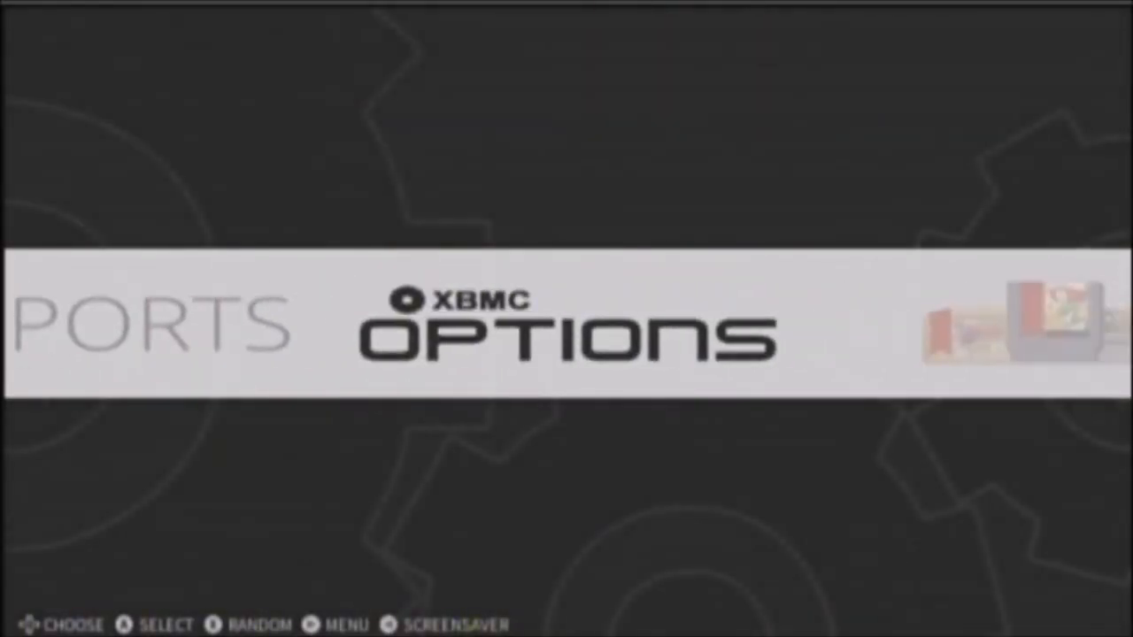
Bring up the Other Settings menu from the Options carousel entry
{"action": "key", "text": "menu"}
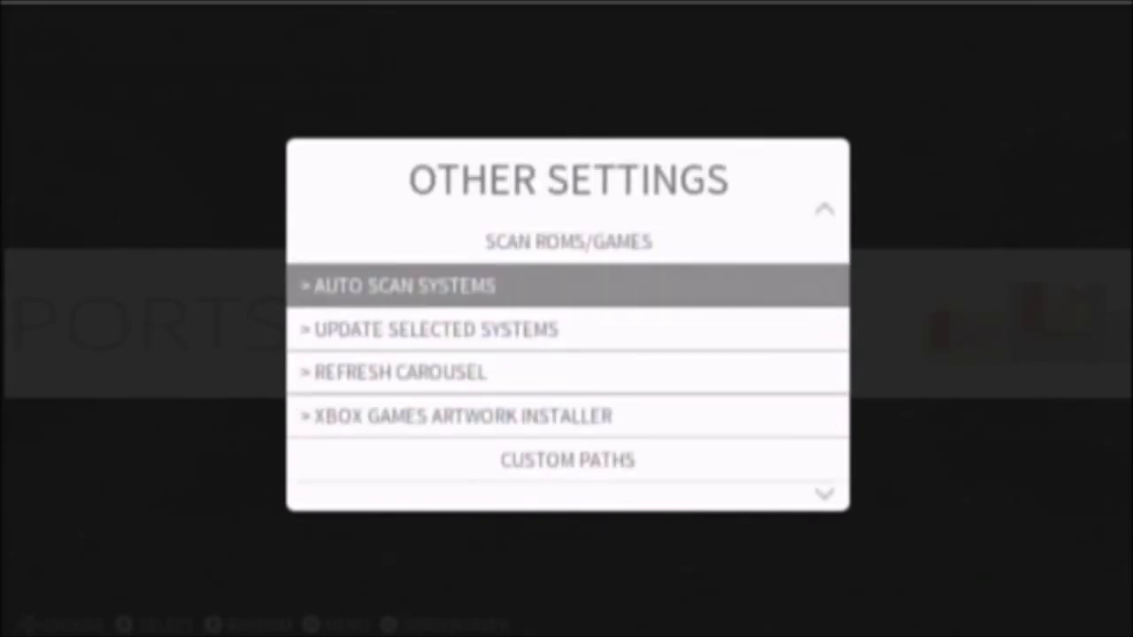
Choose Auto Scan Systems, bringing up the auto scan roms confirmation
{"action": "key", "text": "Down"}
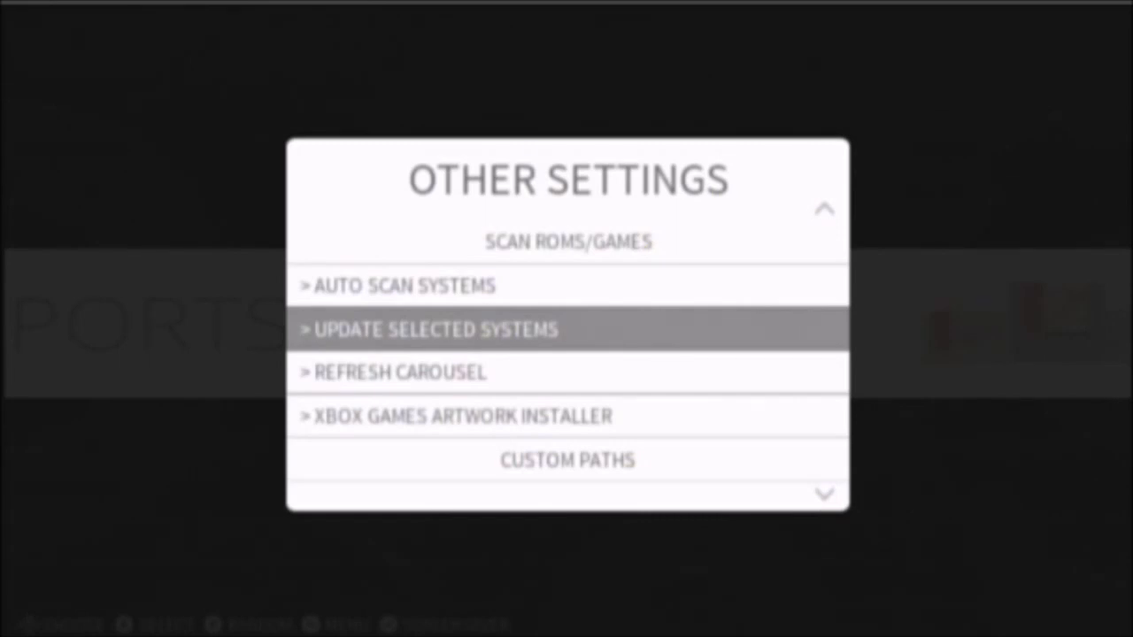
{"action": "key", "text": "up"}
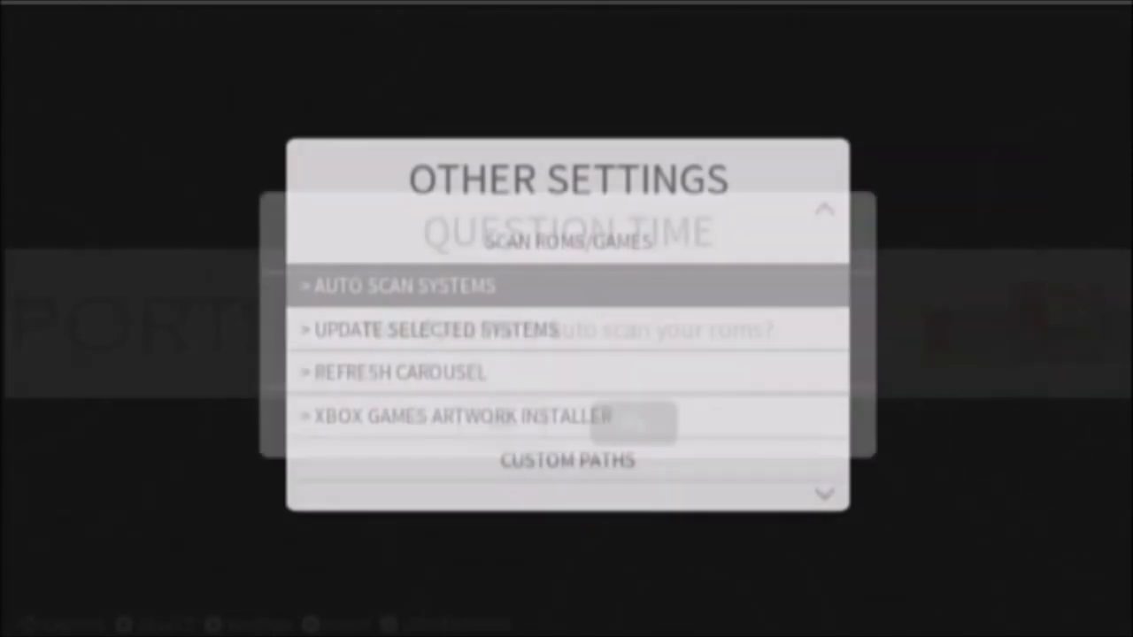
Confirm the auto scan, decline _resources folder art, add only new Xbox artwork, then leave settings
{"action": "left_click", "coordinate": [403, 285]}
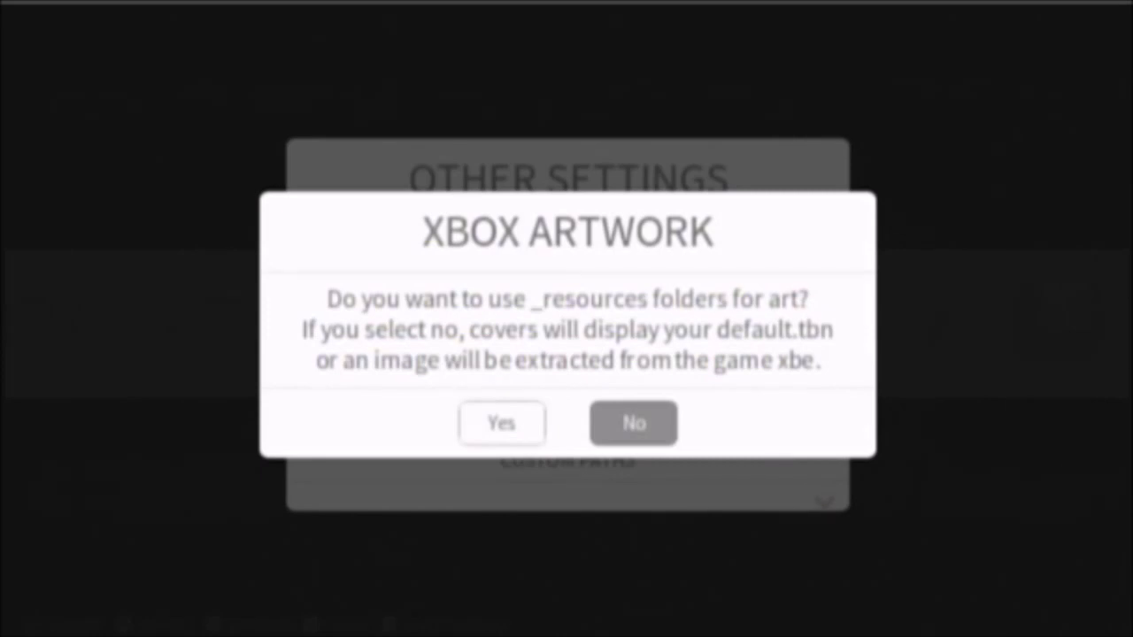
{"action": "left_click", "coordinate": [634, 423]}
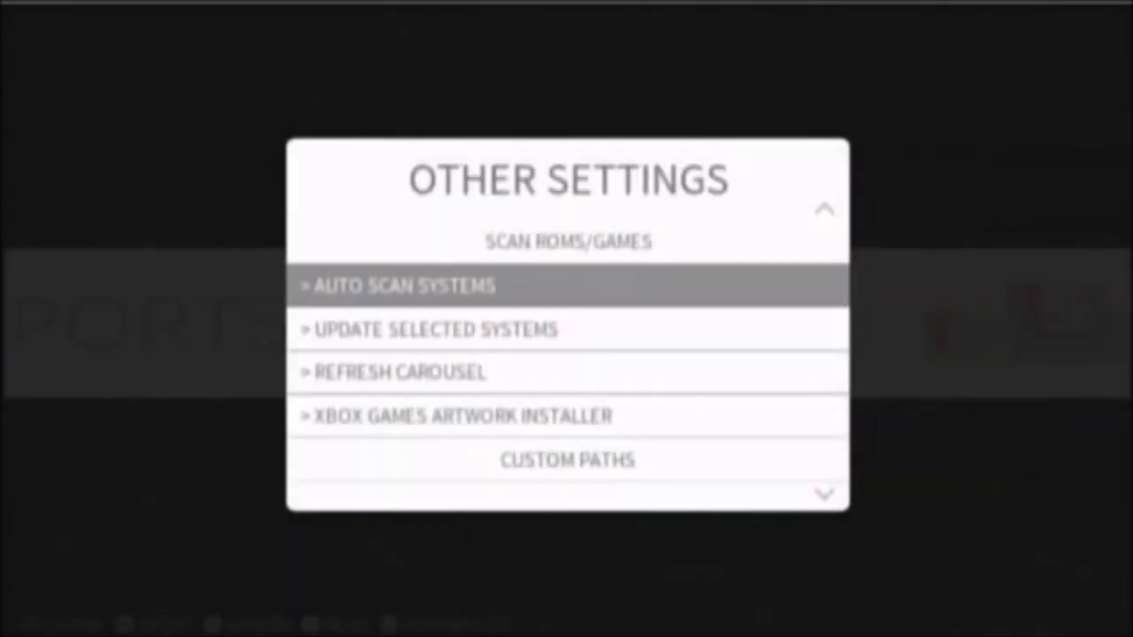
{"action": "left_click", "coordinate": [464, 416]}
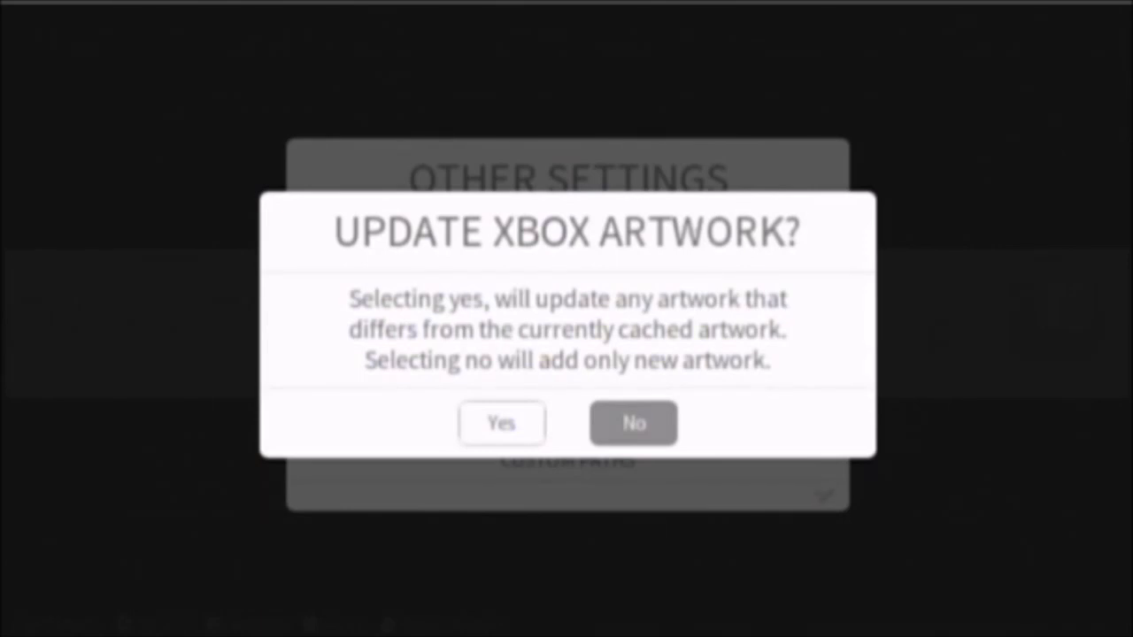
{"action": "left_click", "coordinate": [634, 423]}
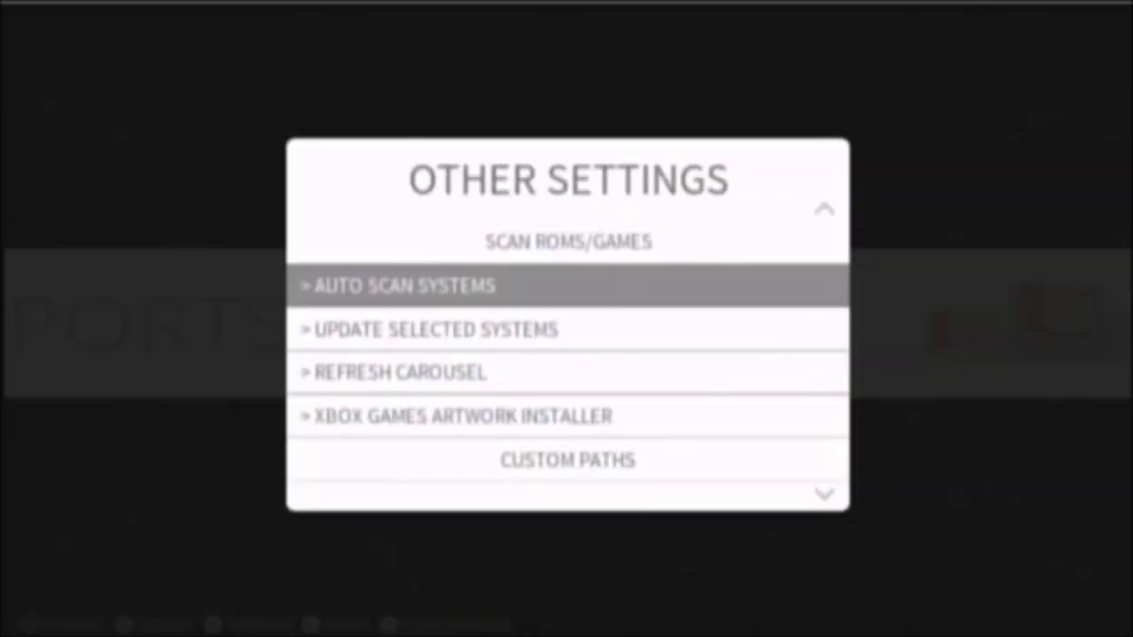
{"action": "left_click", "coordinate": [400, 371]}
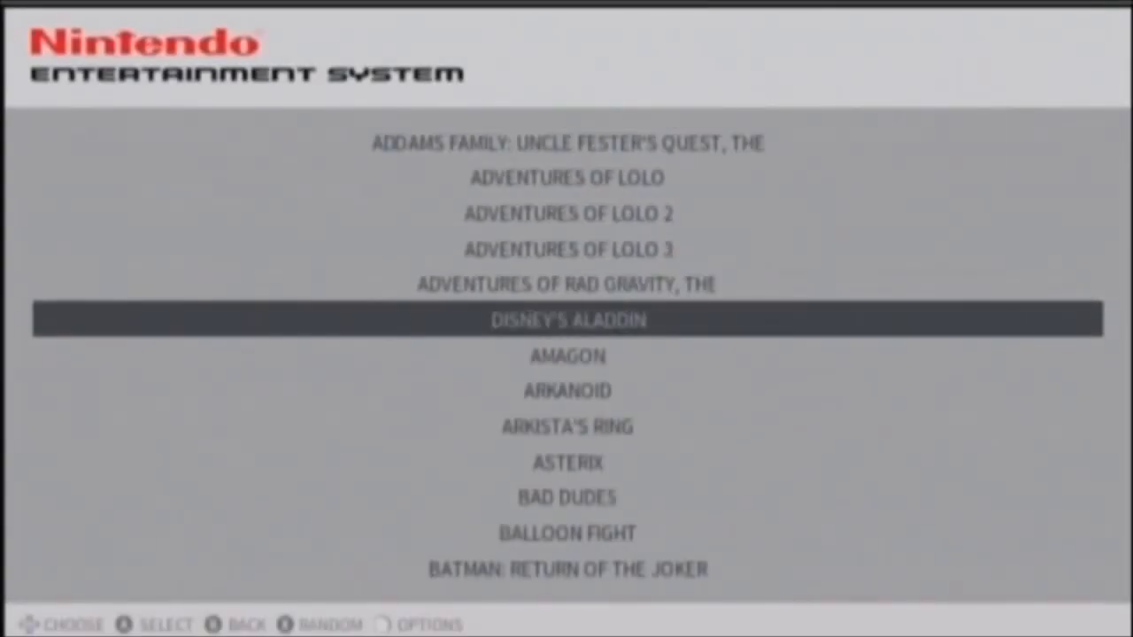
Scroll down through the alphabetised NES titles in basic view, then back out of the list
{"action": "scroll", "scroll_direction": "down", "scroll_amount": 3}
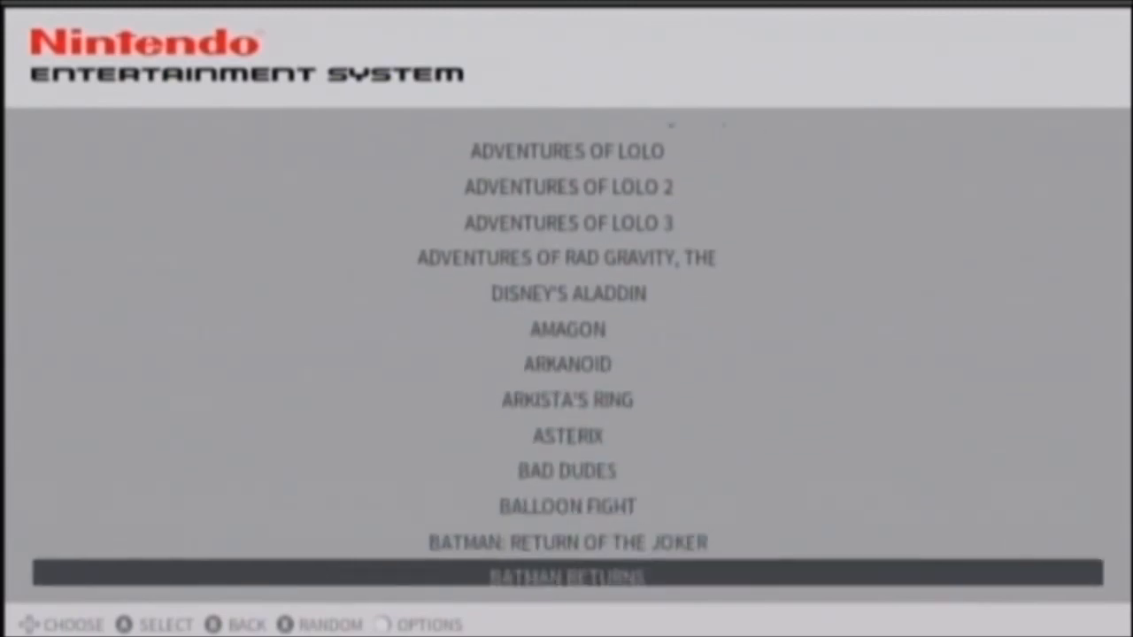
{"action": "scroll", "scroll_direction": "down", "scroll_amount": 3}
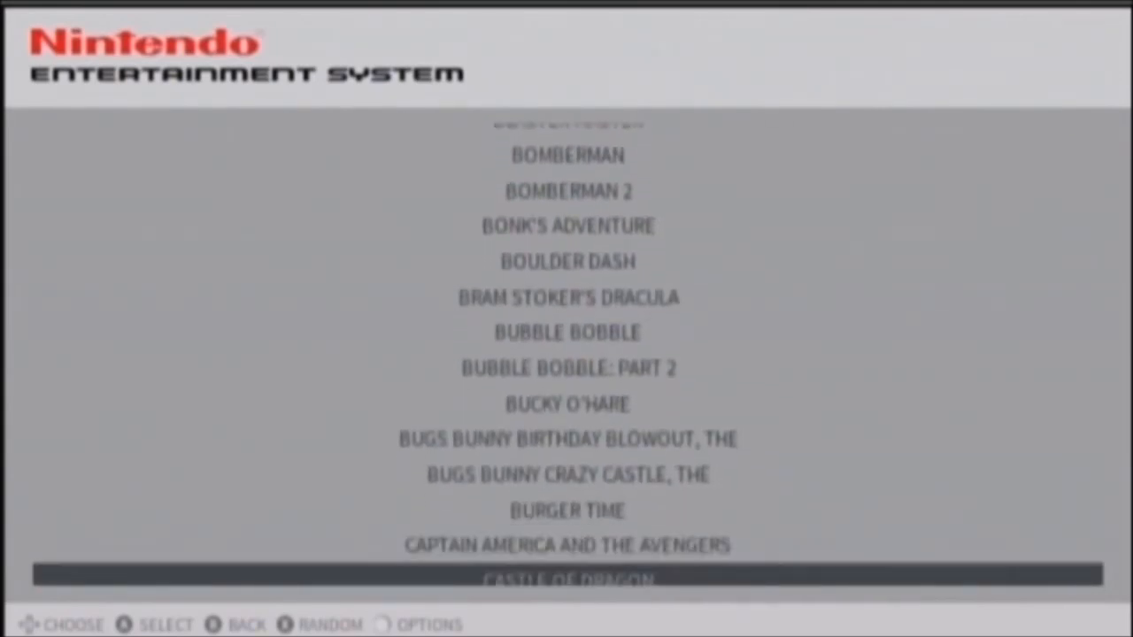
{"action": "scroll", "scroll_direction": "down", "scroll_amount": 3}
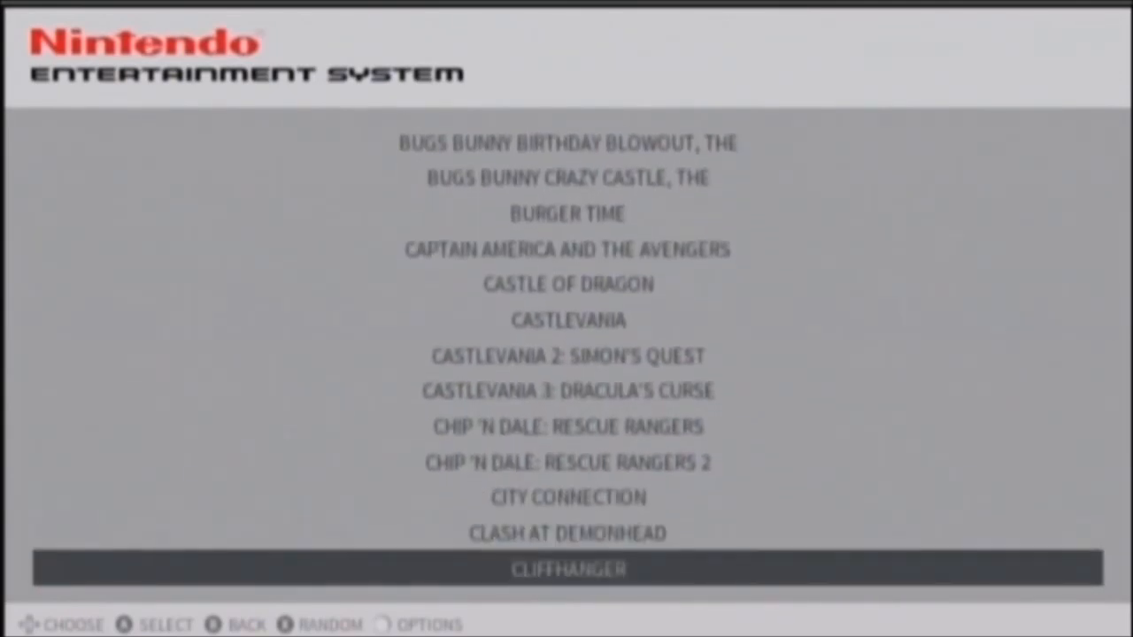
{"action": "scroll", "scroll_direction": "down", "scroll_amount": 3}
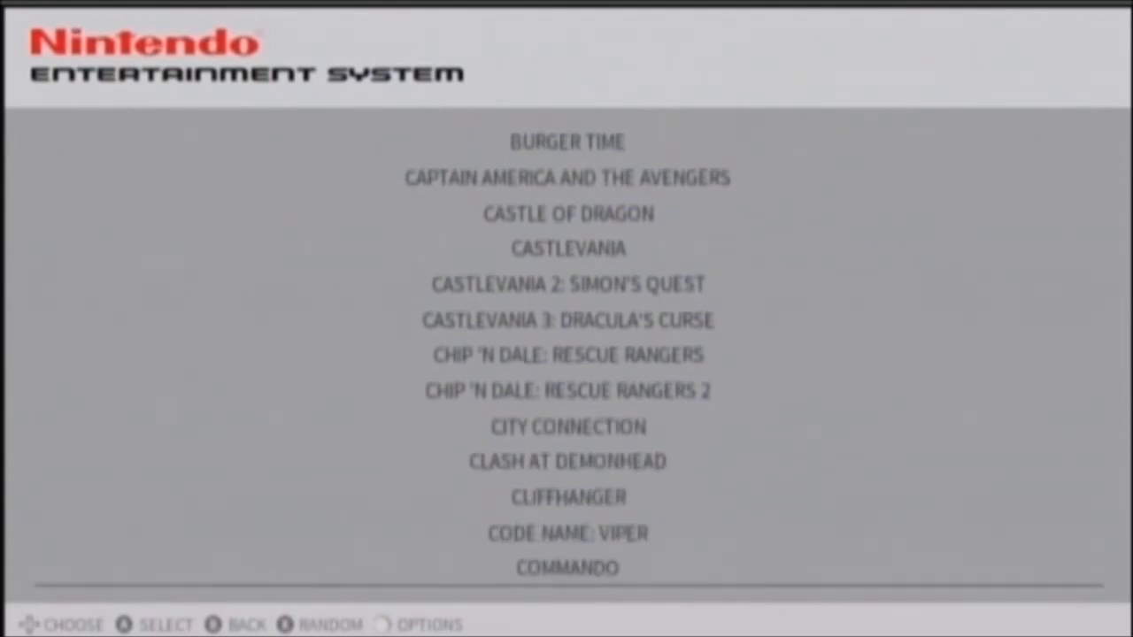
{"action": "scroll", "scroll_direction": "down", "scroll_amount": 3}
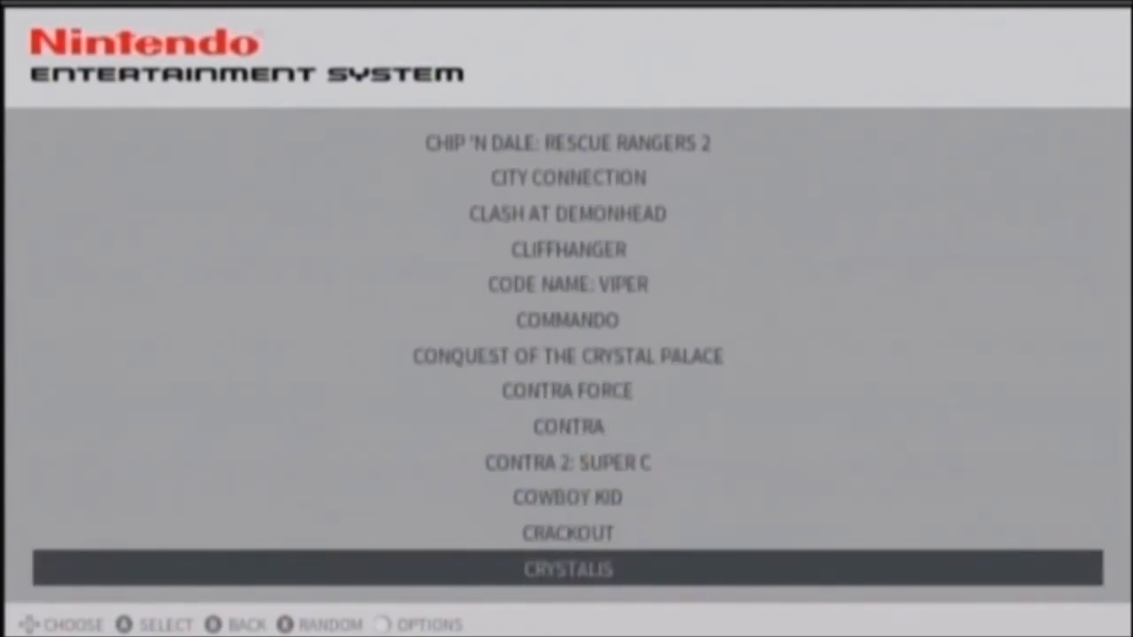
{"action": "key", "text": "up"}
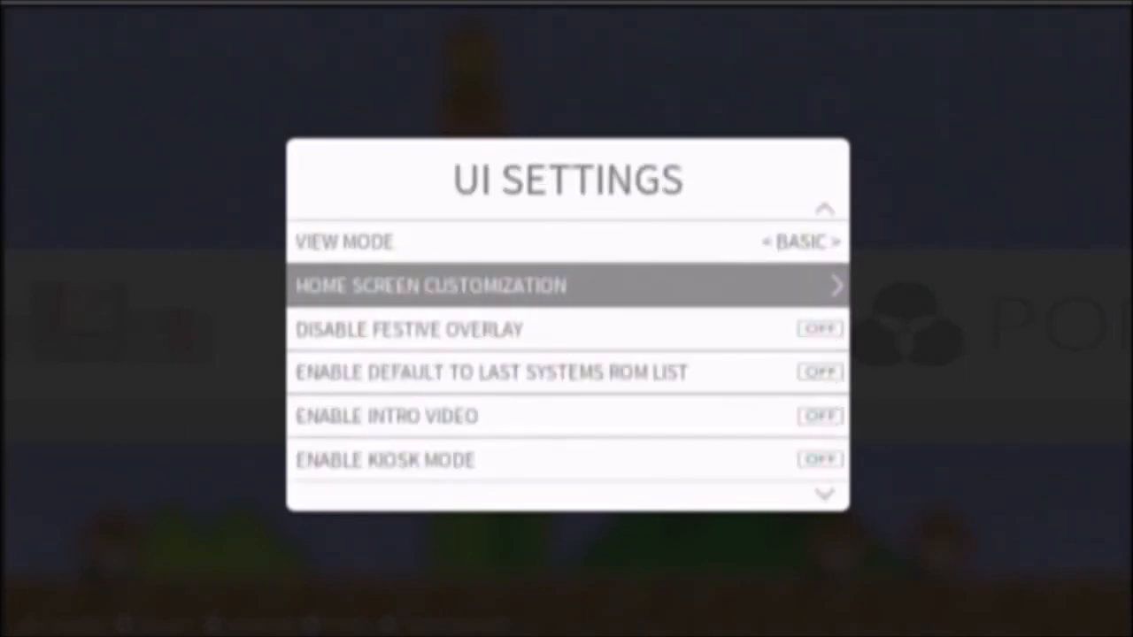
Toggle View Mode from Basic to Detailed in UI Settings and reopen the NES system
{"action": "key", "text": "Up"}
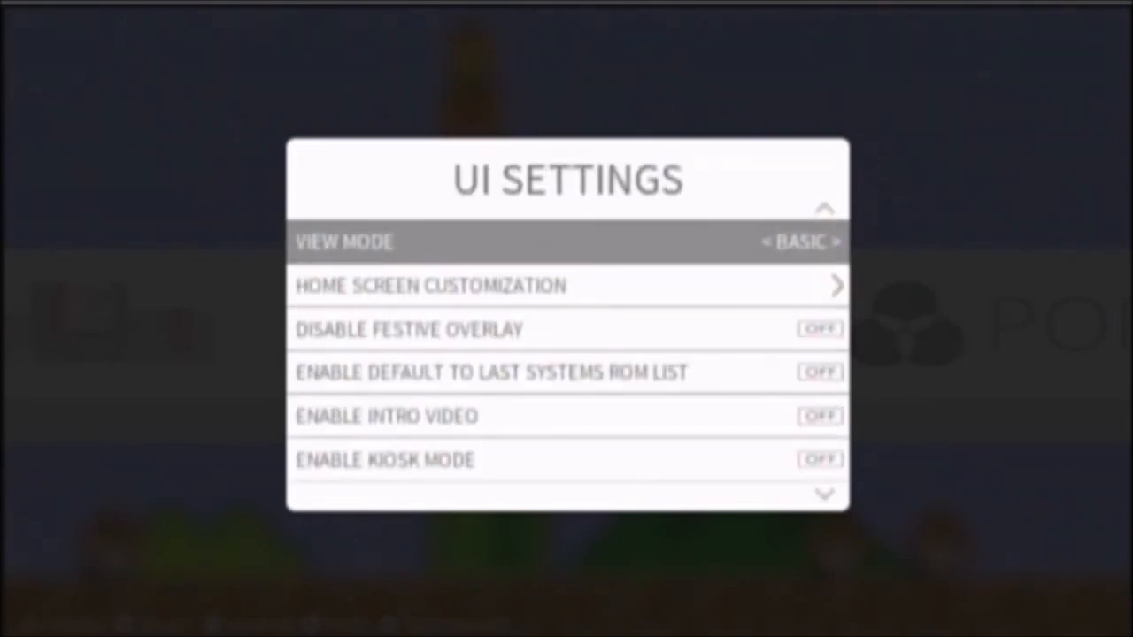
{"action": "left_click", "coordinate": [835, 241]}
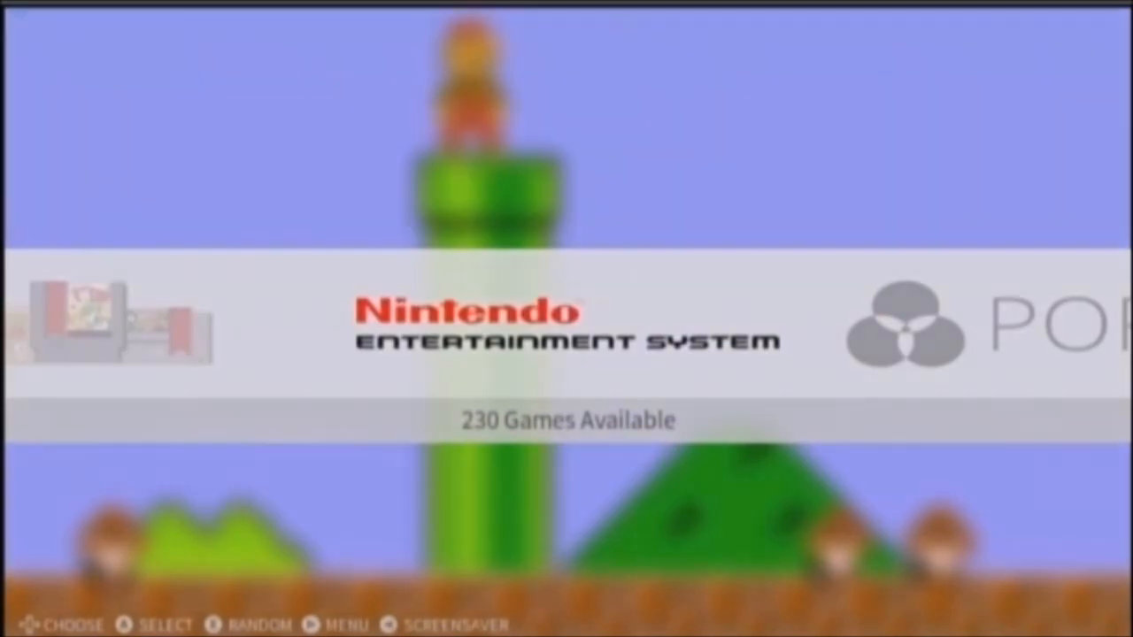
{"action": "left_click", "coordinate": [566, 337]}
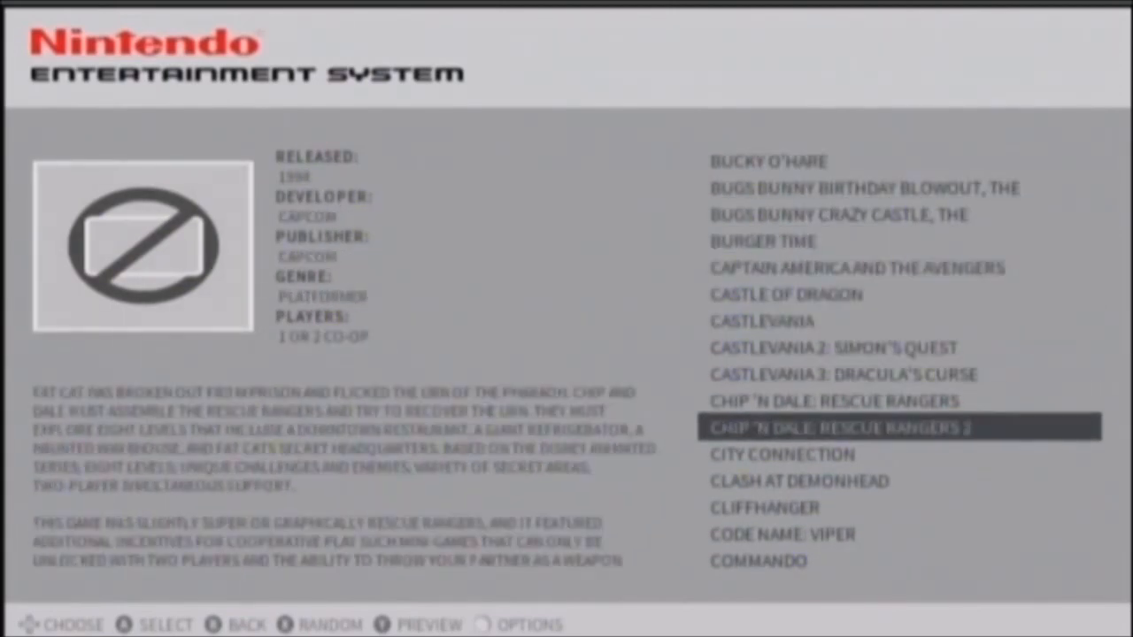
Scroll the detailed NES list with synopses and launch Super Mario Bros. 3
{"action": "scroll", "scroll_direction": "down", "scroll_amount": 3}
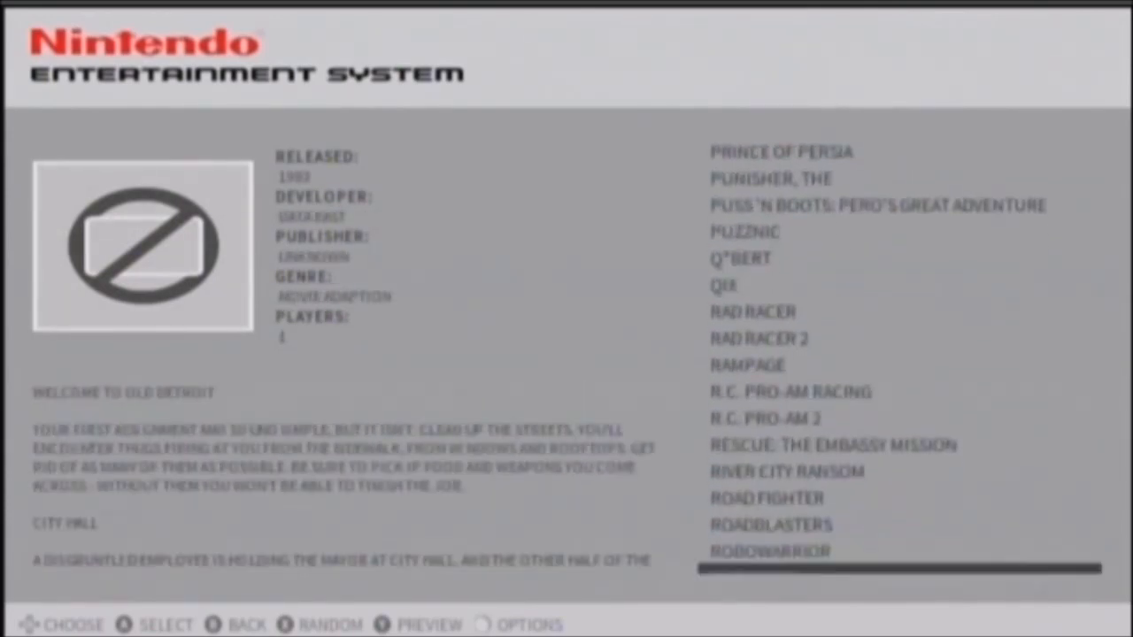
{"action": "scroll", "scroll_direction": "down", "scroll_amount": 3}
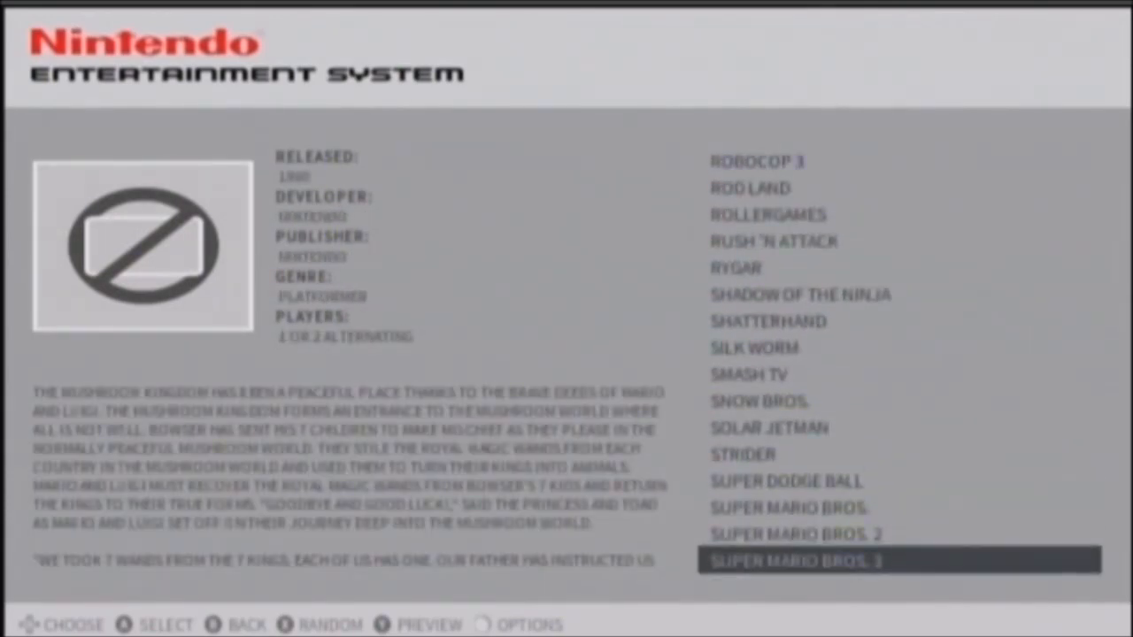
{"action": "scroll", "scroll_direction": "down", "scroll_amount": 3}
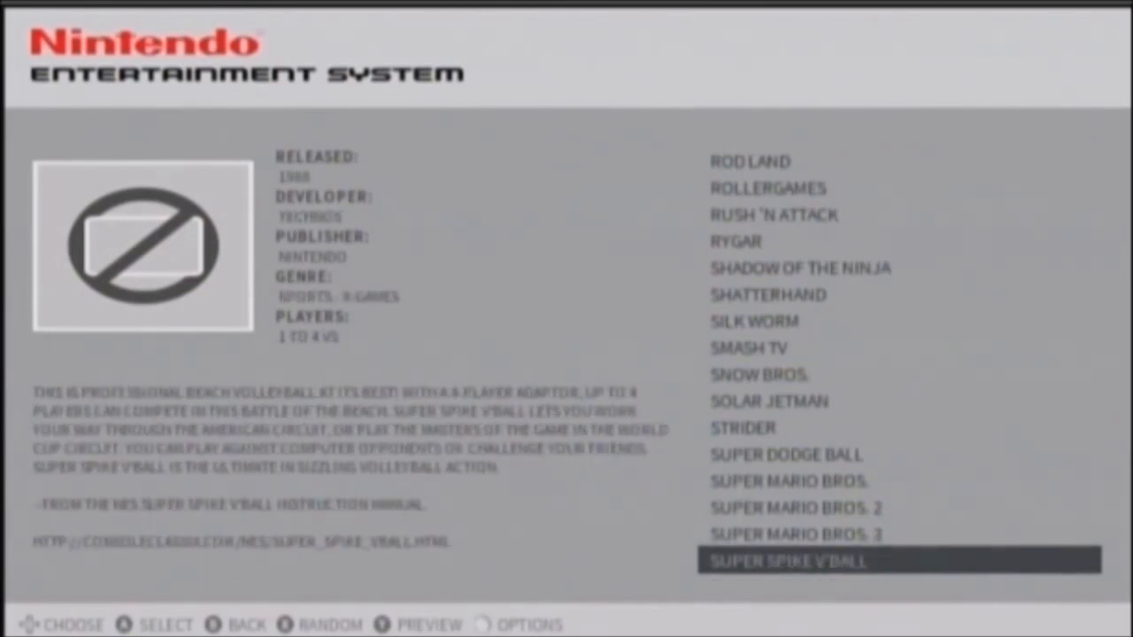
{"action": "key", "text": "up"}
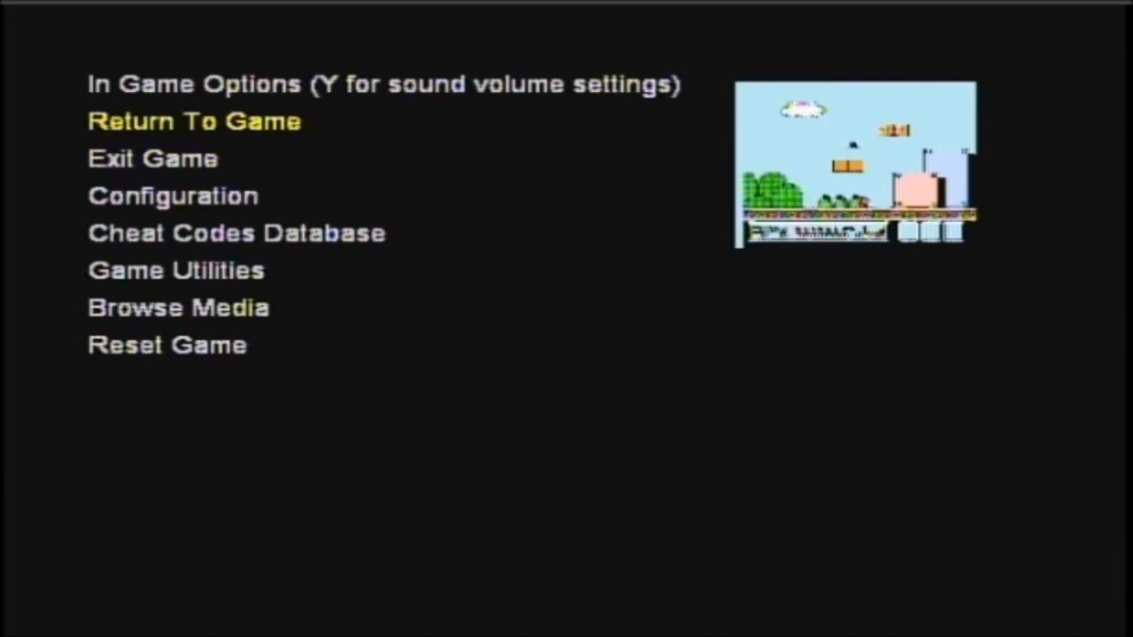
Choose Exit Game from the emulator's in-game options menu
{"action": "key", "text": "down"}
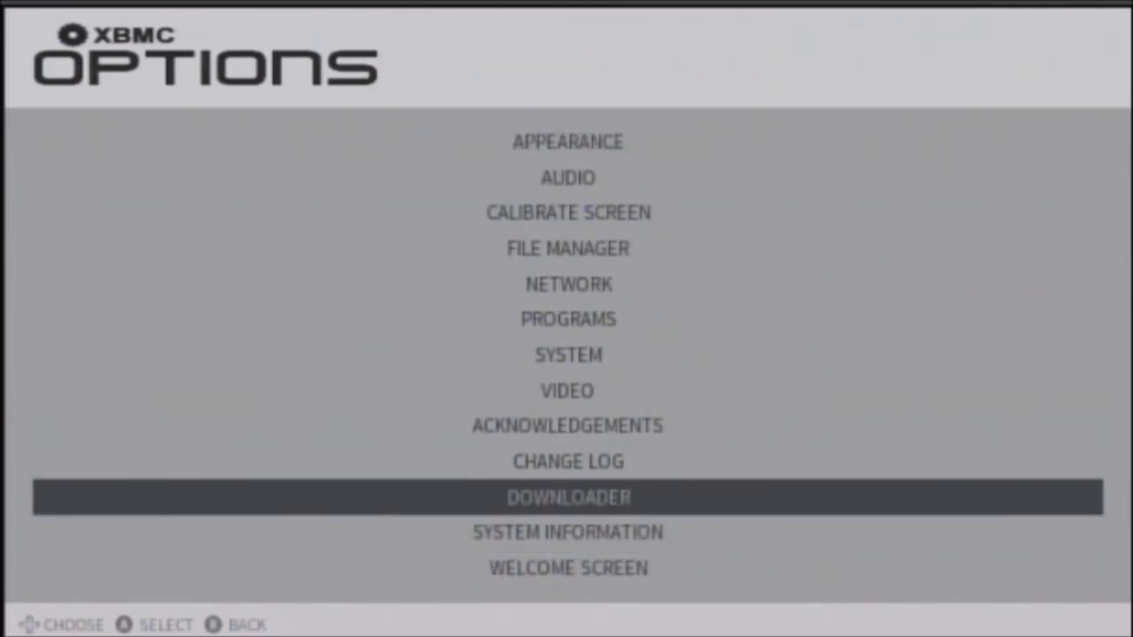
Launch the Downloader from XBMC Options and scroll its Themes catalogue
{"action": "left_click", "coordinate": [566, 496]}
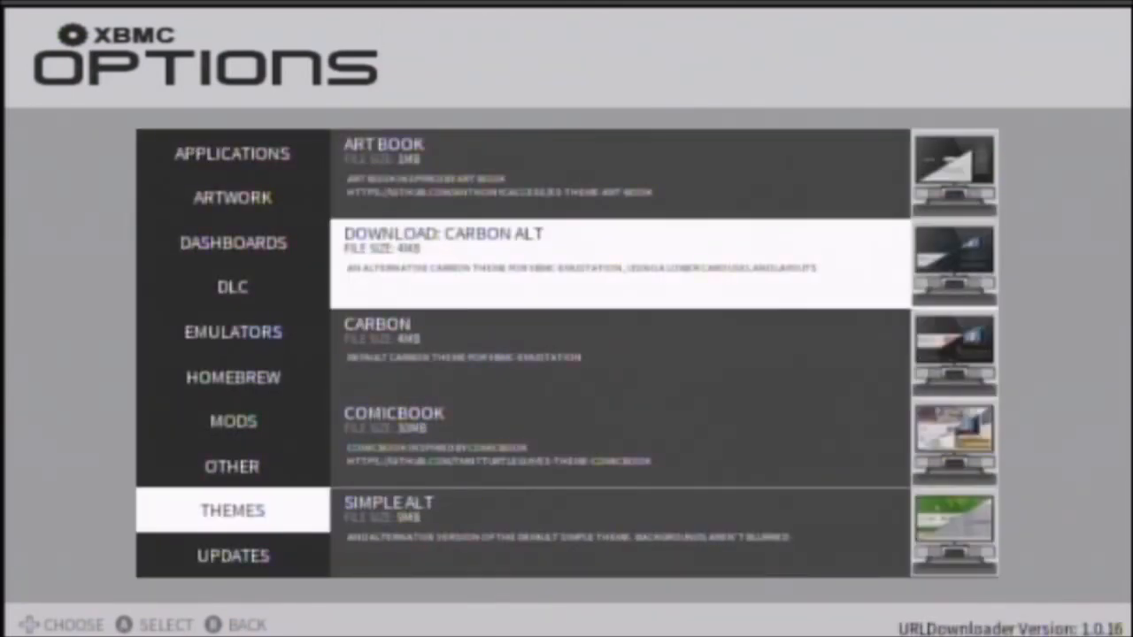
{"action": "scroll", "scroll_direction": "down", "scroll_amount": 3}
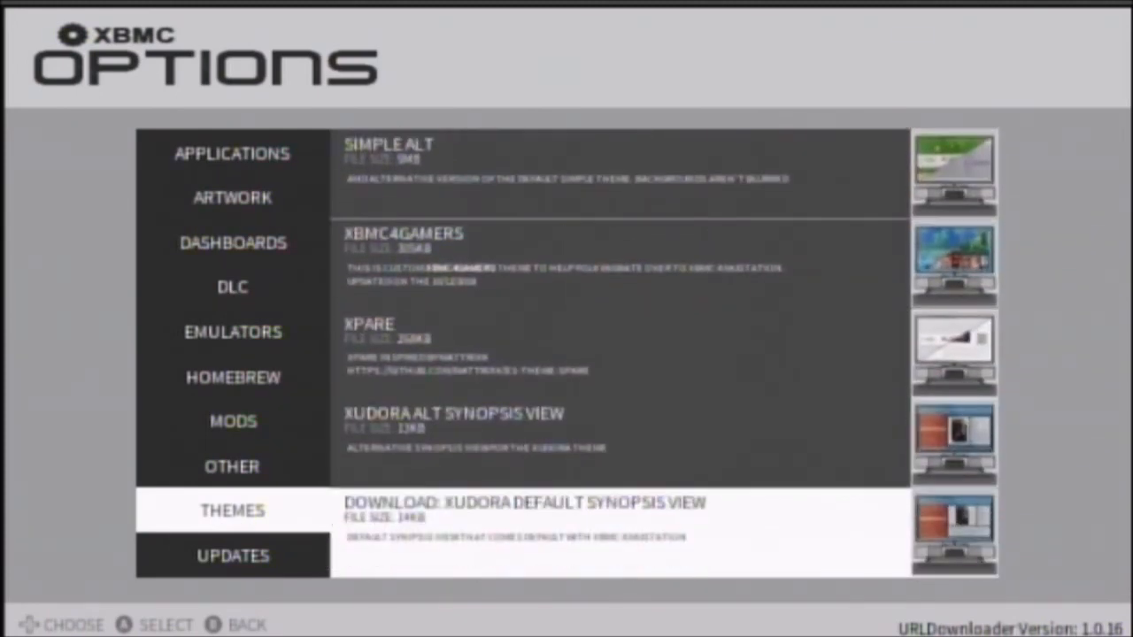
{"action": "scroll", "scroll_direction": "up", "scroll_amount": 3}
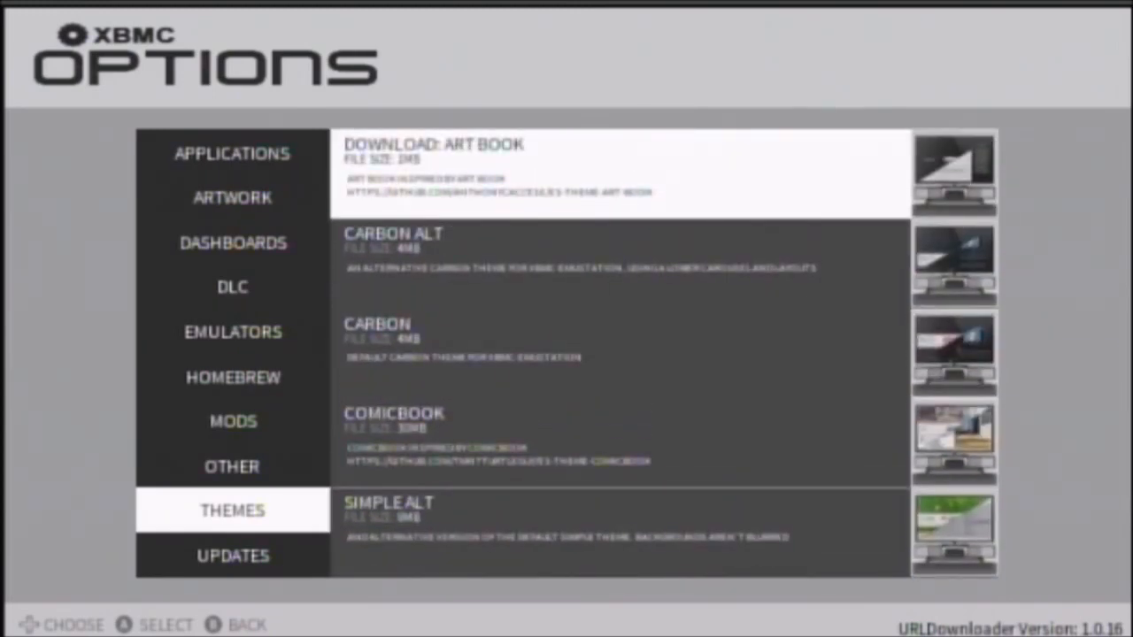
Browse the Other, Mods and Homebrew download categories, scrolling the Homebrew list
{"action": "left_click", "coordinate": [231, 467]}
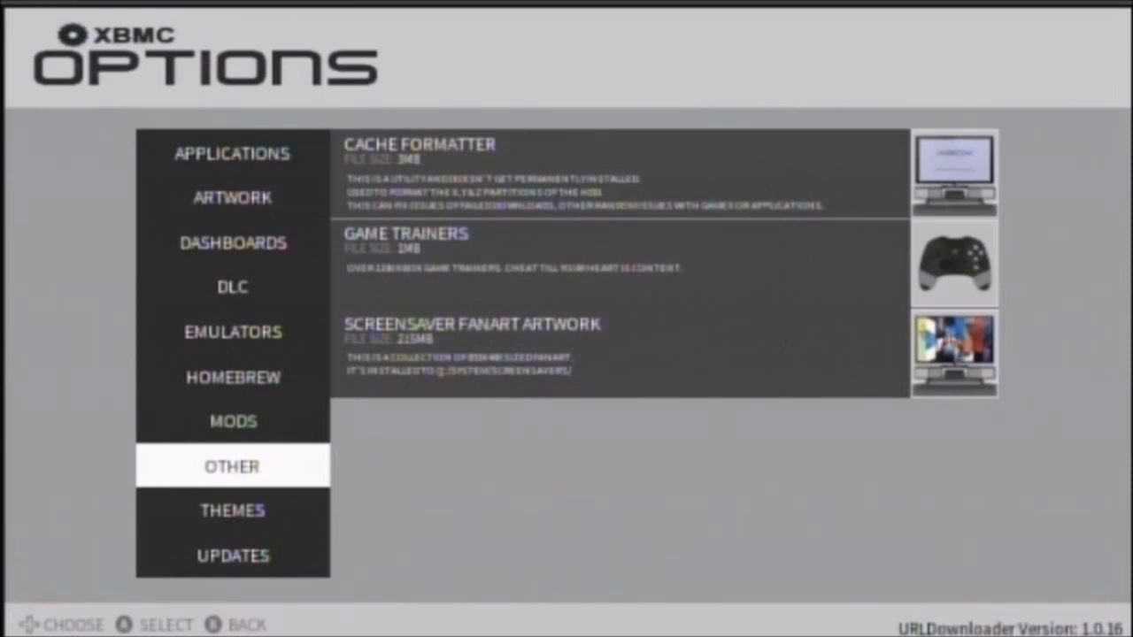
{"action": "left_click", "coordinate": [234, 422]}
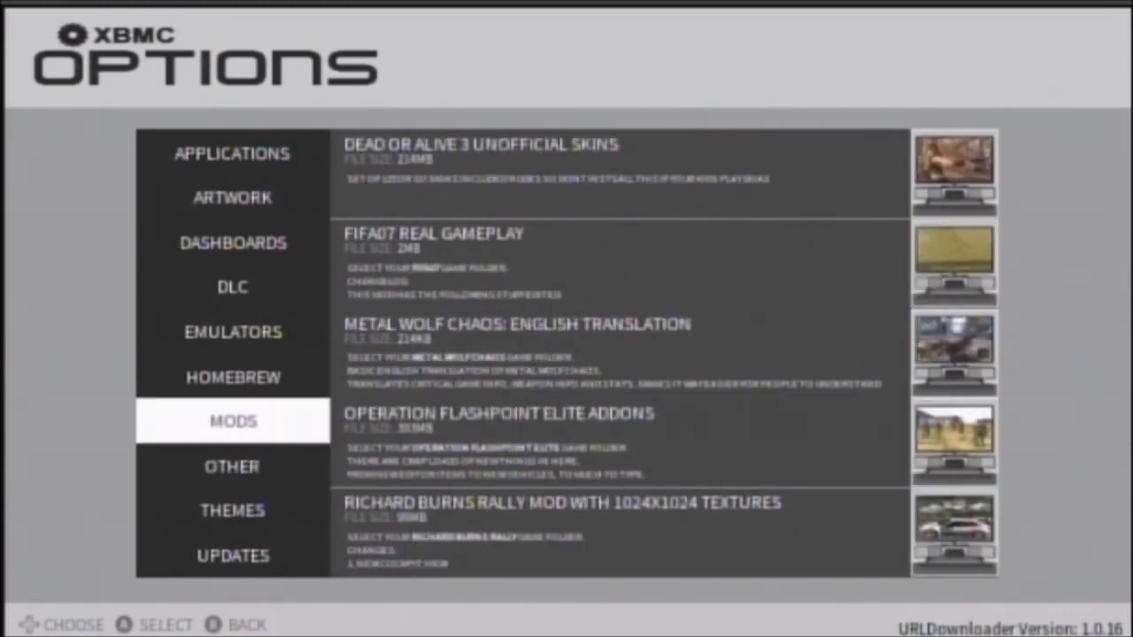
{"action": "left_click", "coordinate": [233, 376]}
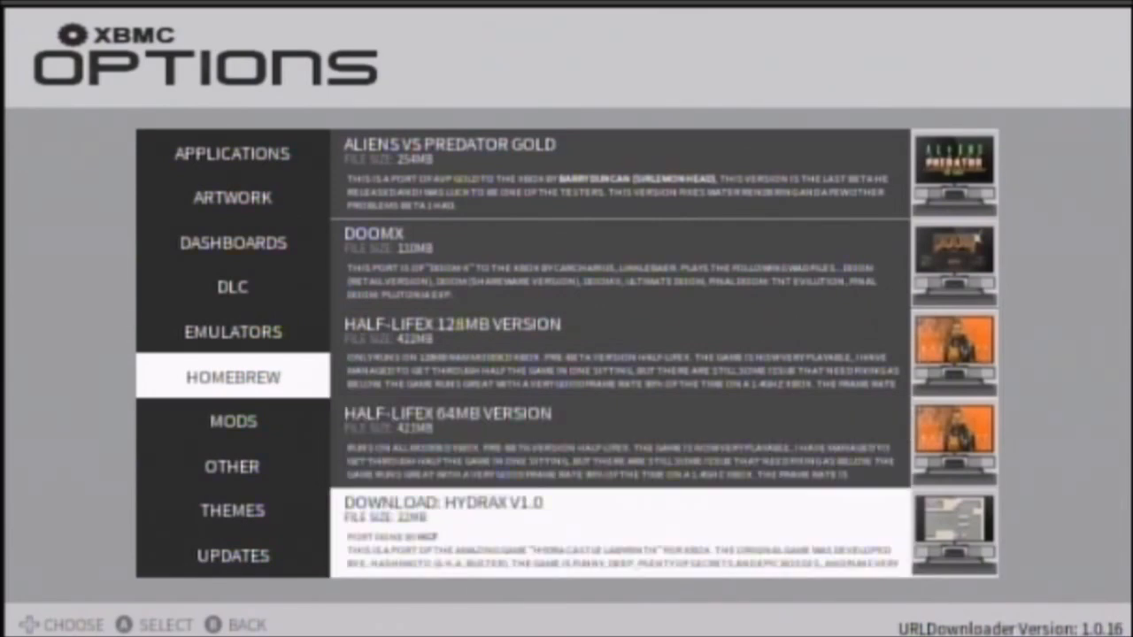
{"action": "scroll", "scroll_direction": "down", "scroll_amount": 3}
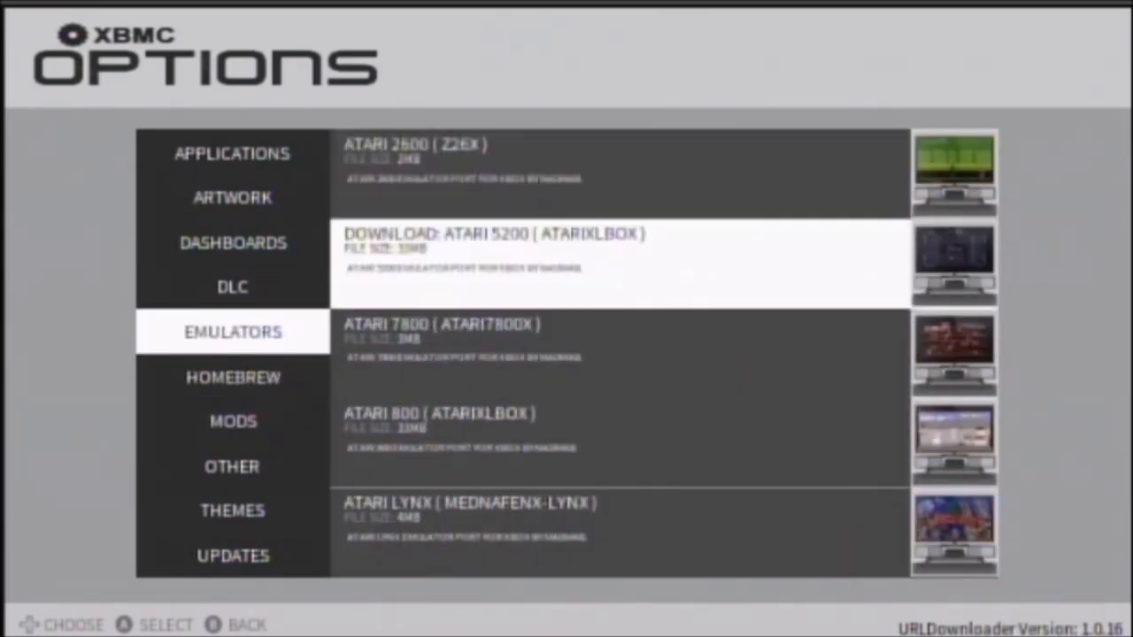
{"action": "scroll", "scroll_direction": "down", "scroll_amount": 3}
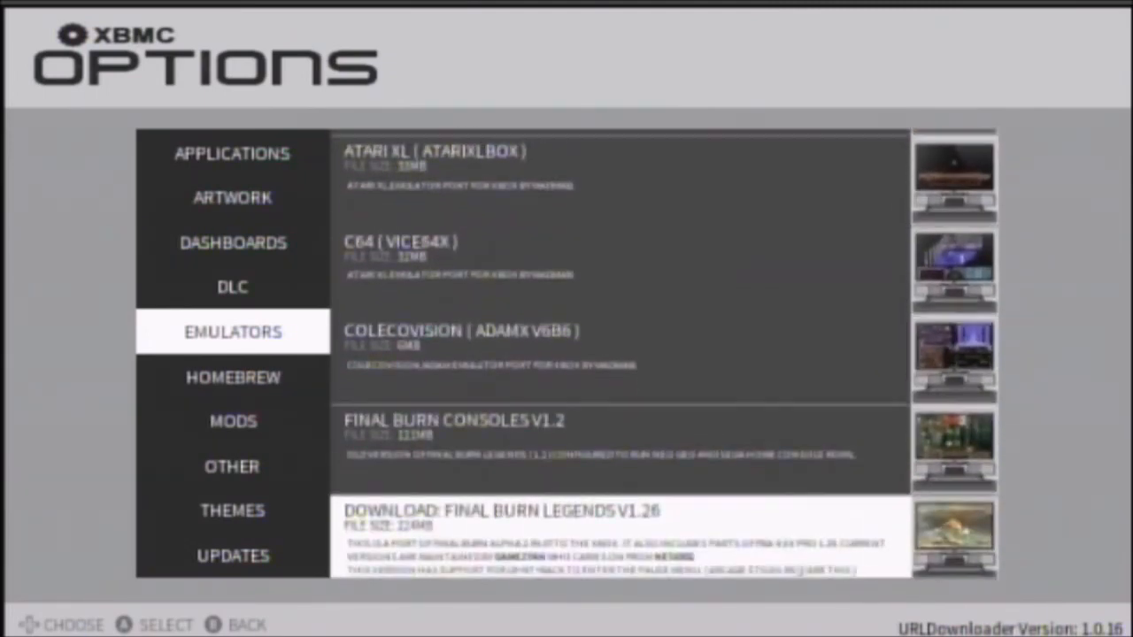
{"action": "scroll", "scroll_direction": "down", "scroll_amount": 3}
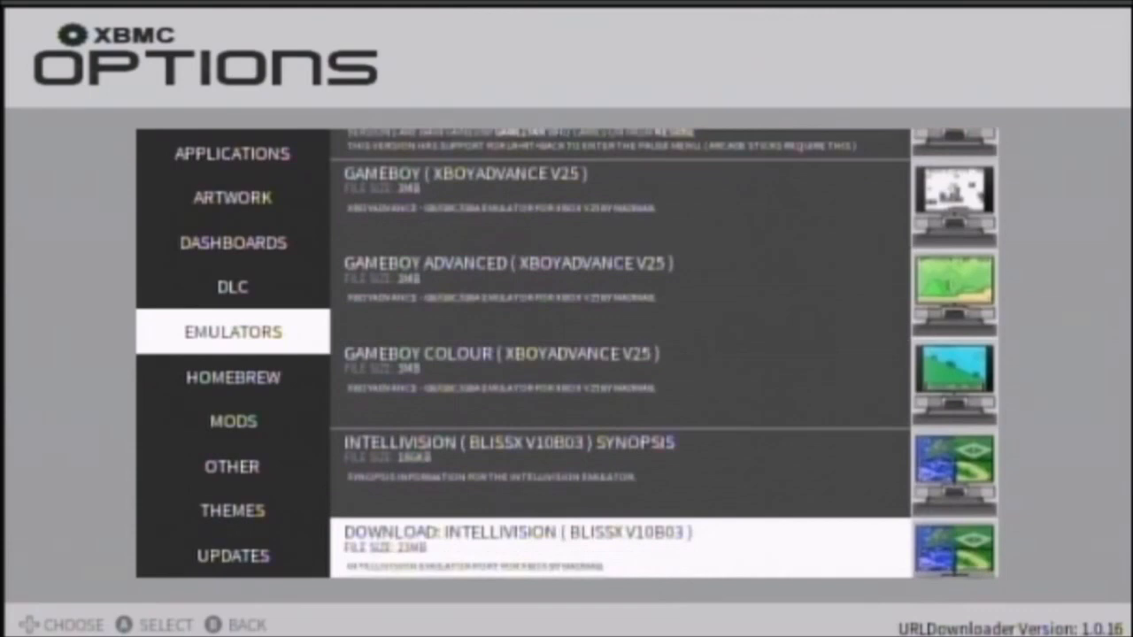
{"action": "scroll", "scroll_direction": "down", "scroll_amount": 3}
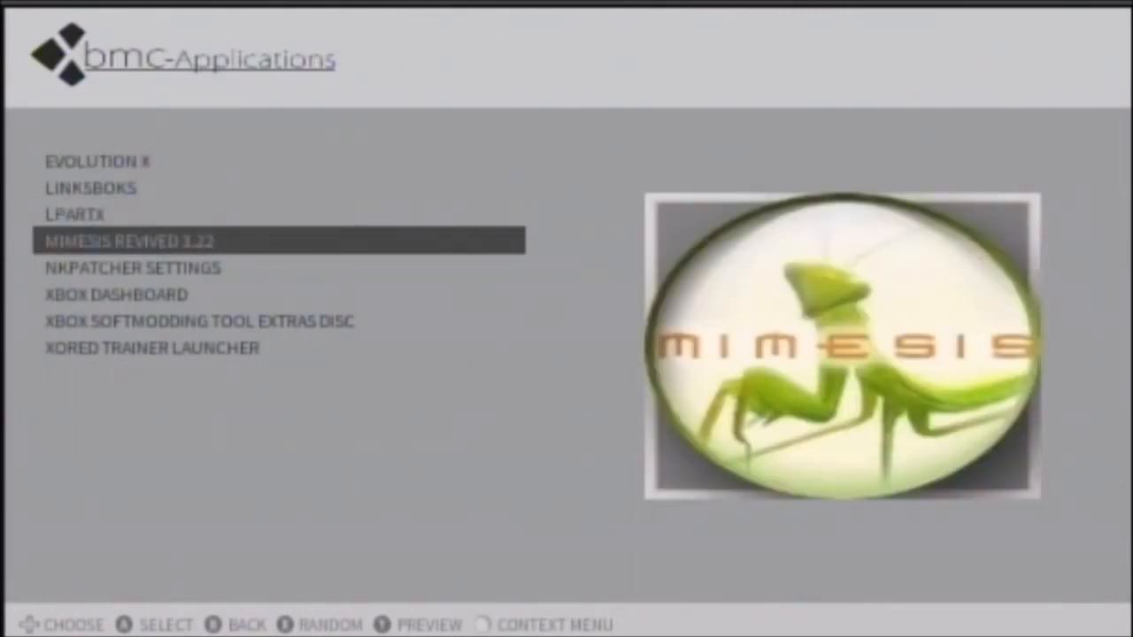
Move down the Applications list from Mimesis Revived to the Xbox Dashboard entry
{"action": "key", "text": "Down"}
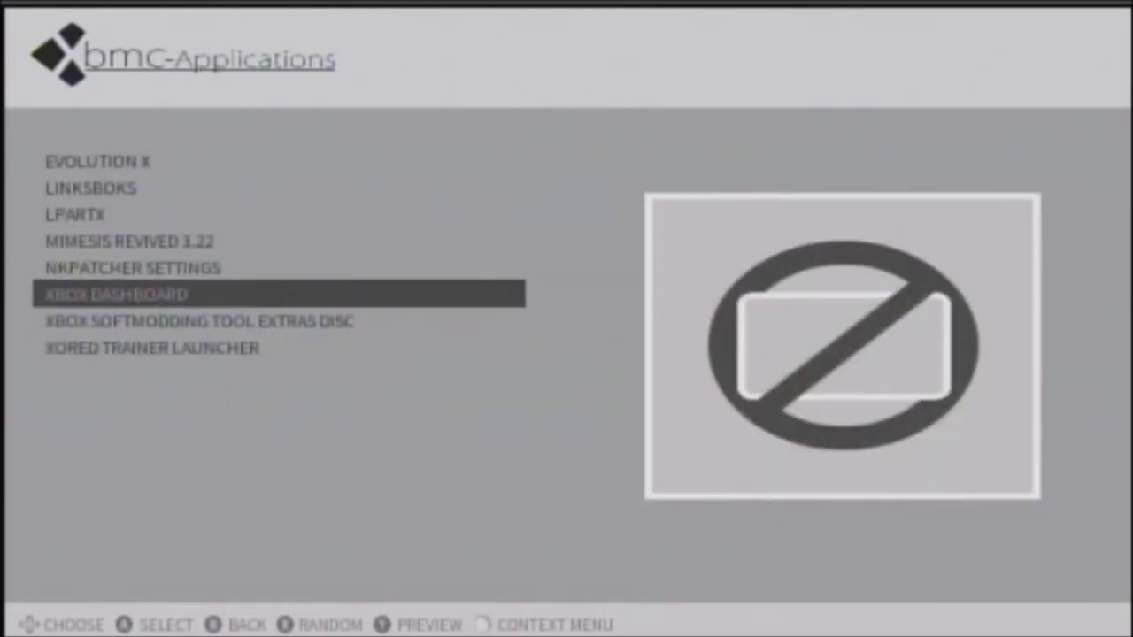